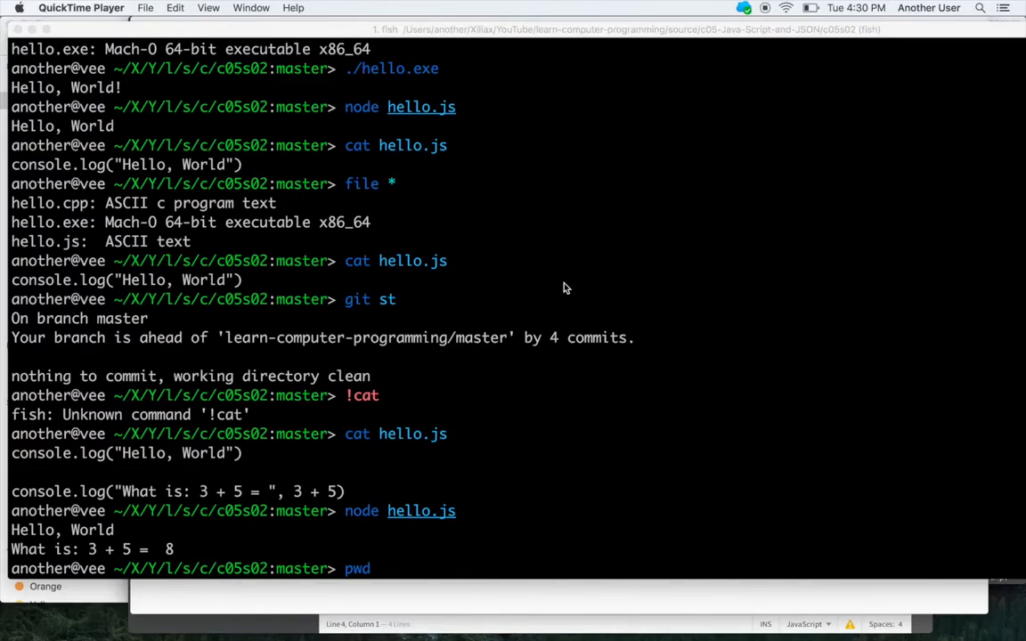
mouse_move(586, 483)
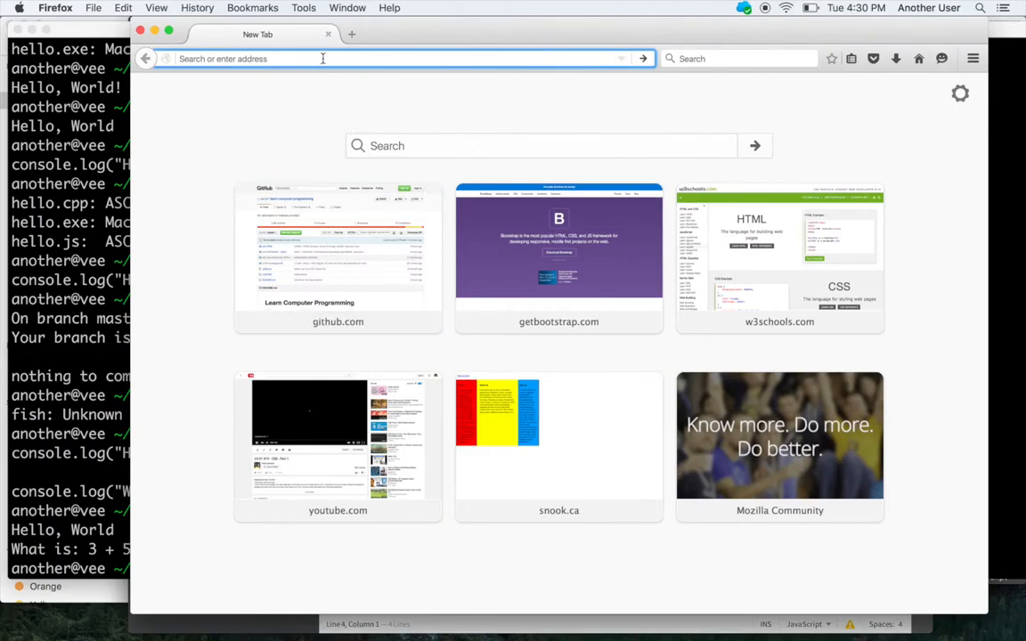
Visit github.com/verrol/learn-computer-programming from the Firefox address bar
type("h")
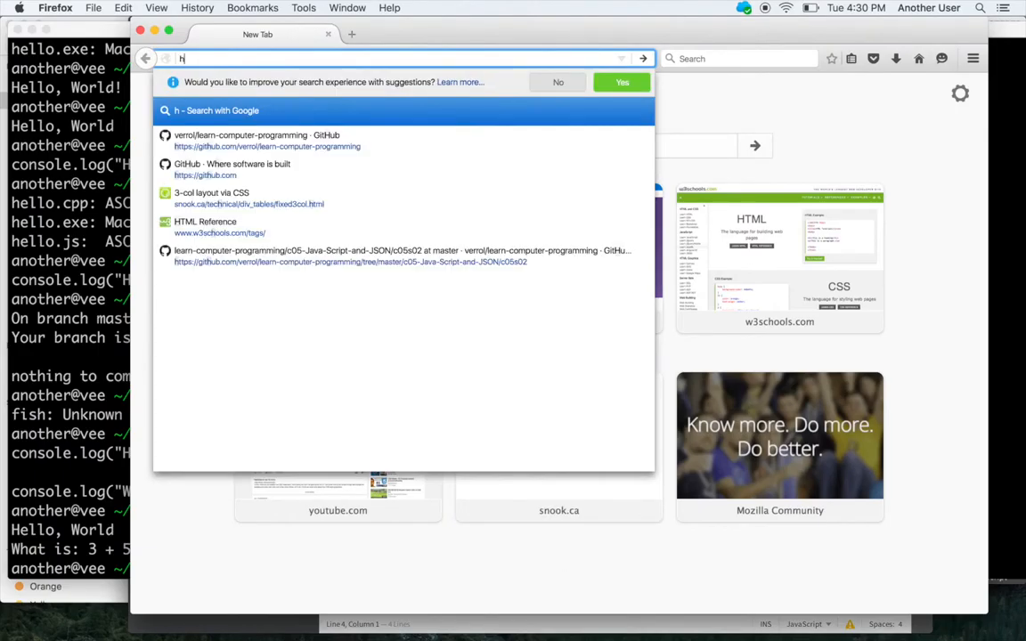
type("github.com/")
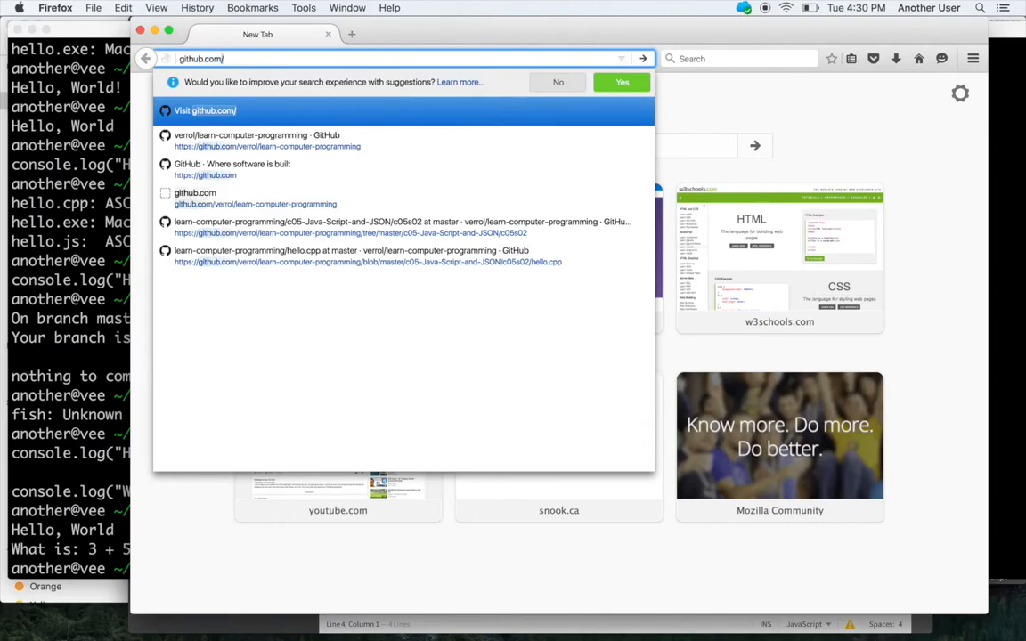
type("verrol/")
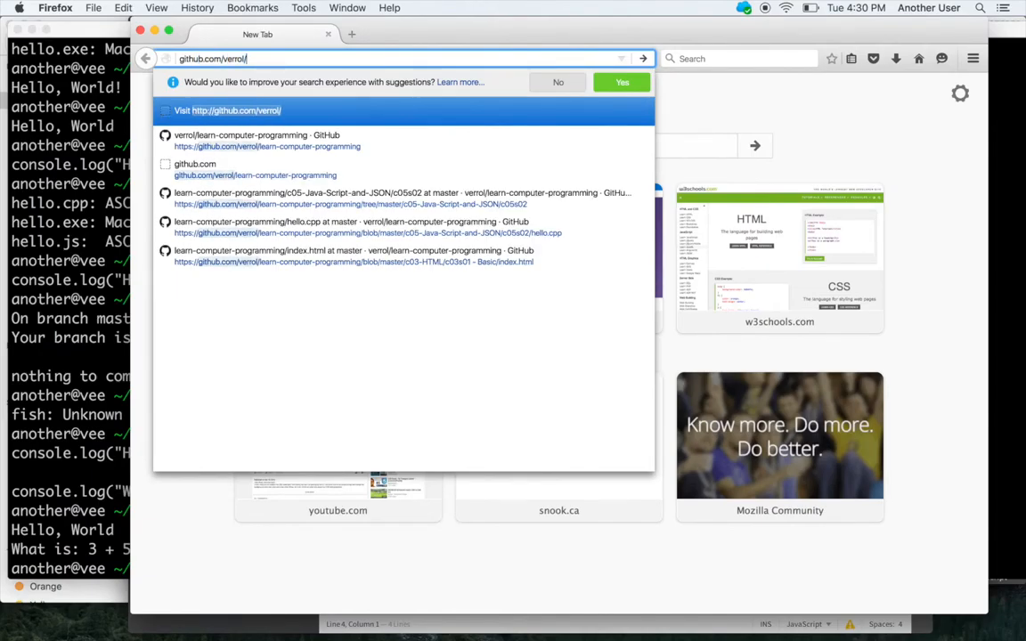
type("learn-computer-programming")
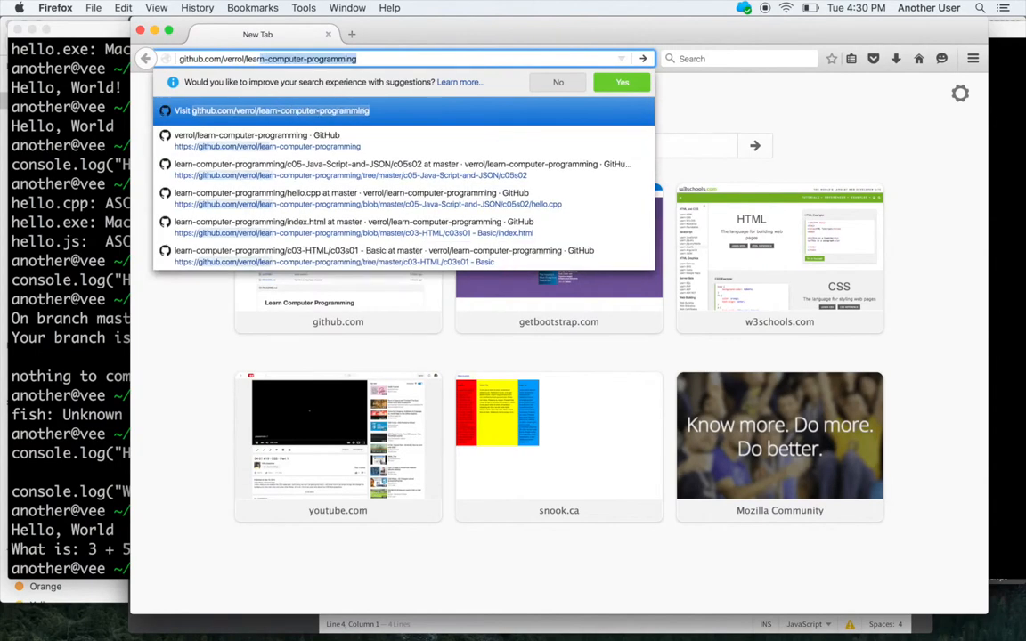
left_click(267, 110)
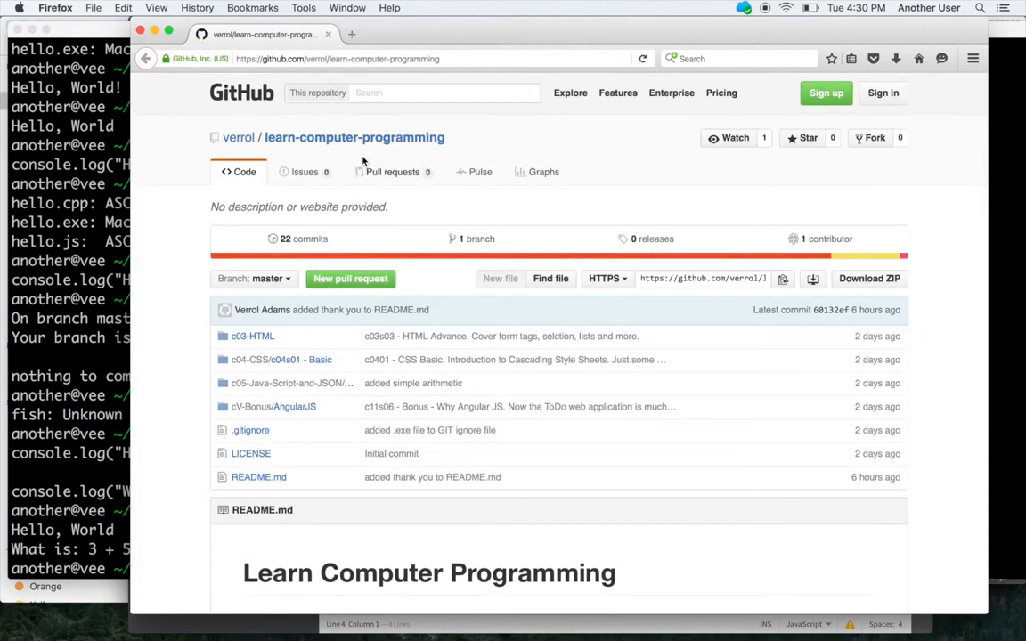
mouse_move(253, 335)
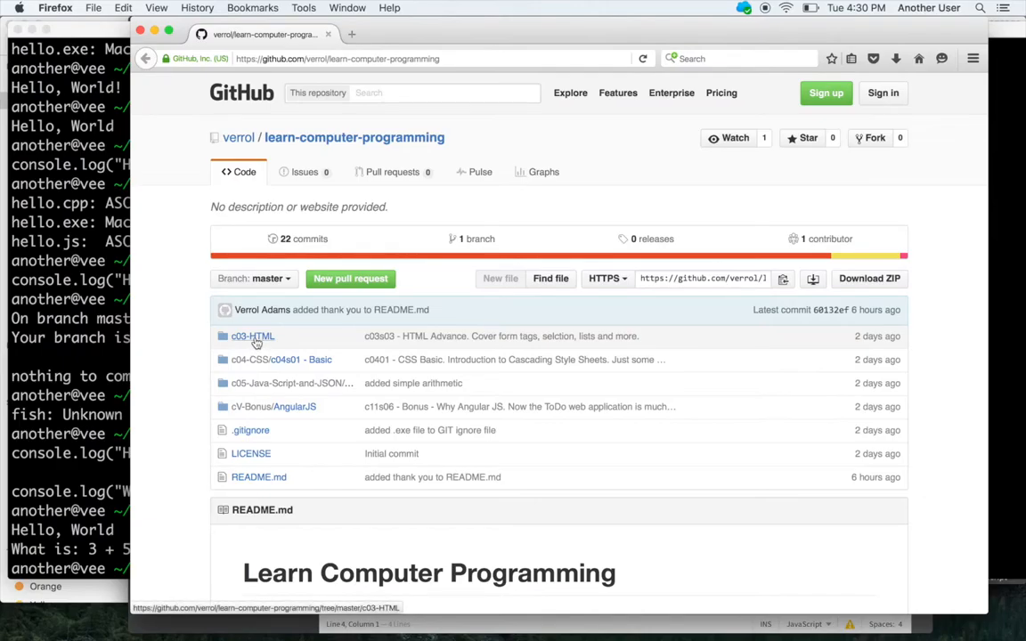
mouse_move(298, 407)
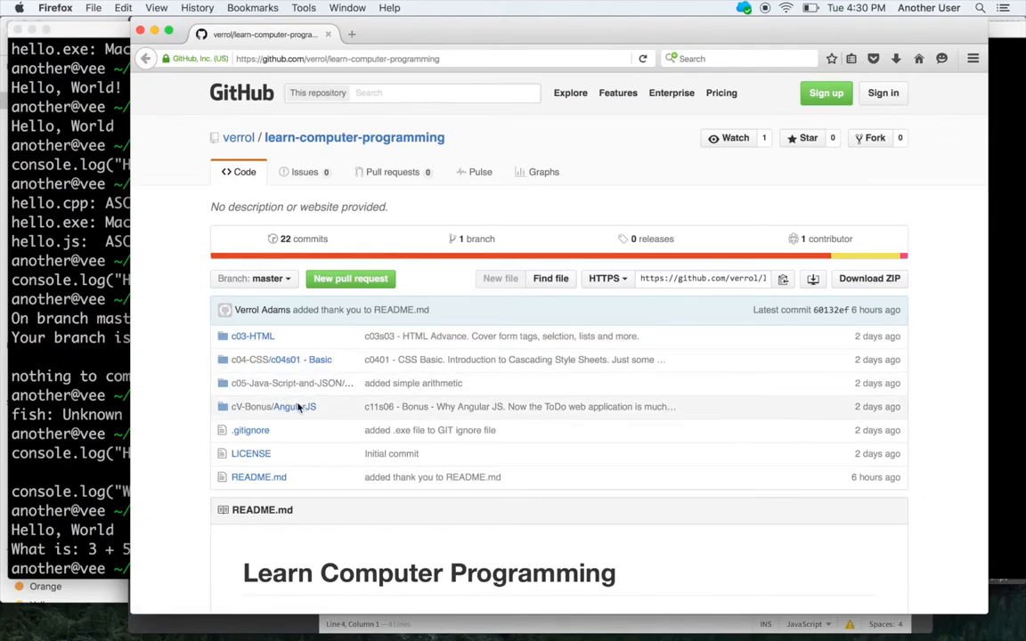
mouse_move(263, 390)
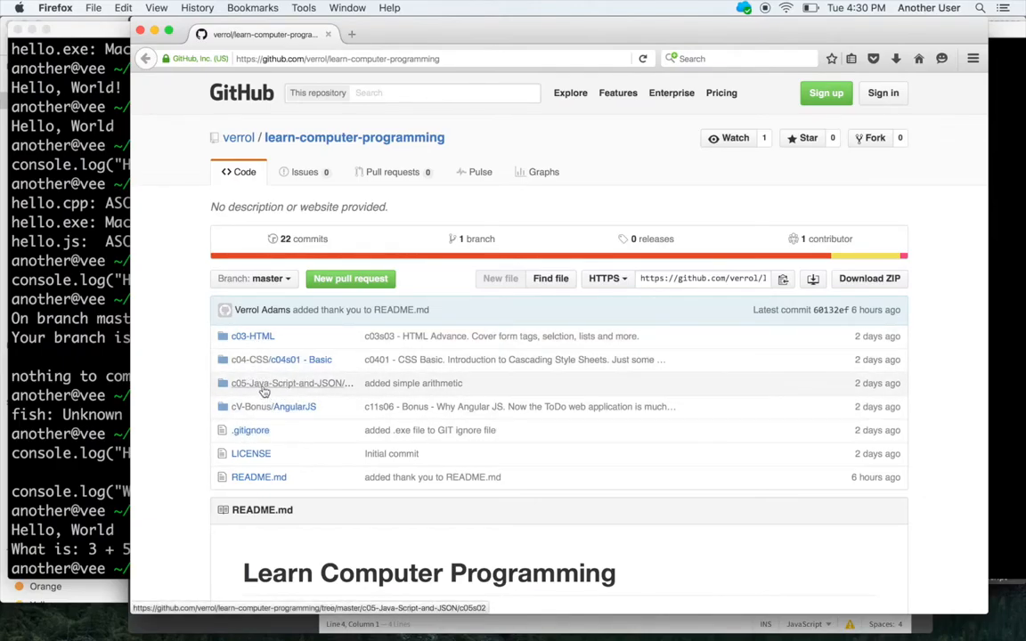
mouse_move(355, 385)
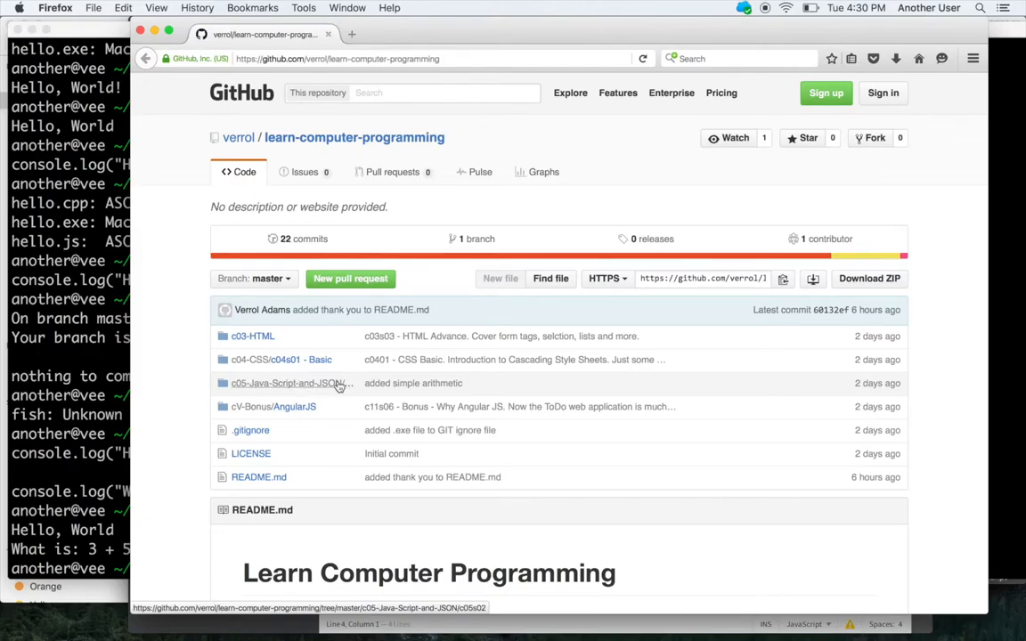
mouse_move(308, 383)
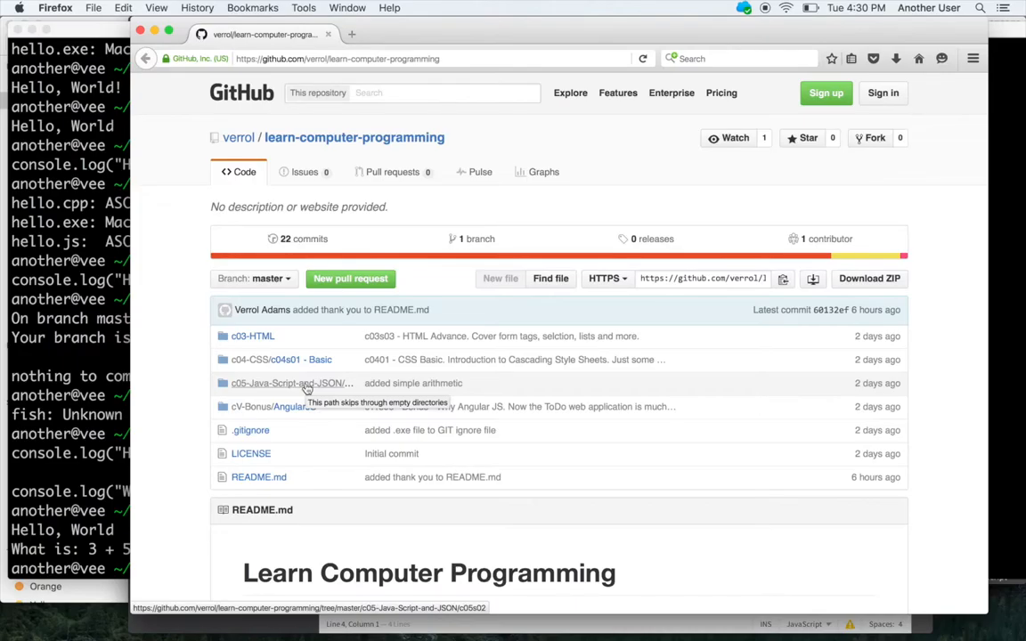
Open the c05-Java-Script-and-JSON/c05s02 folder link in the repository file list
left_click(280, 383)
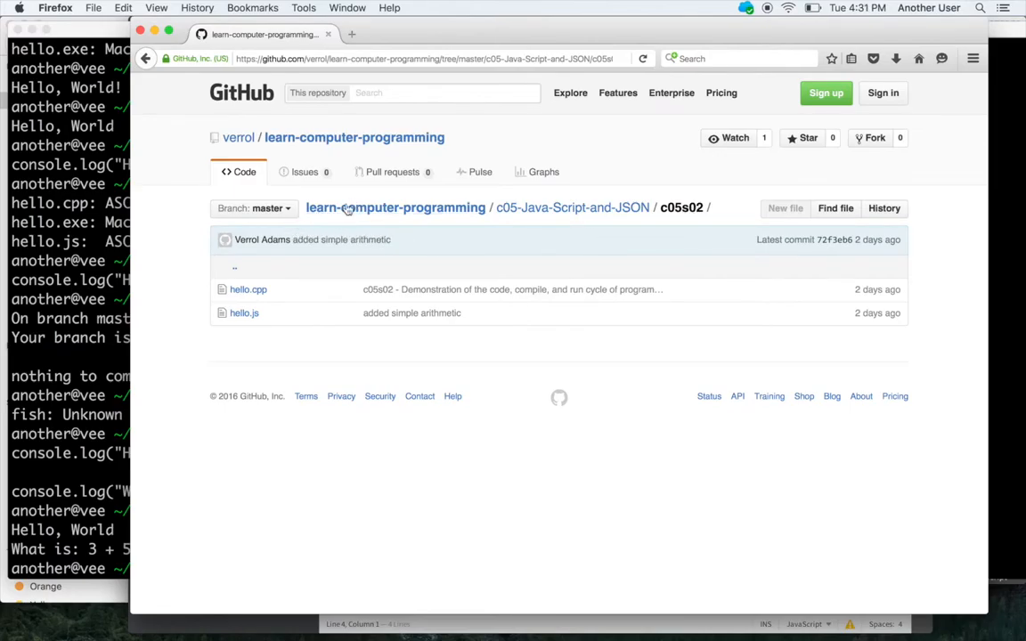
mouse_move(247, 293)
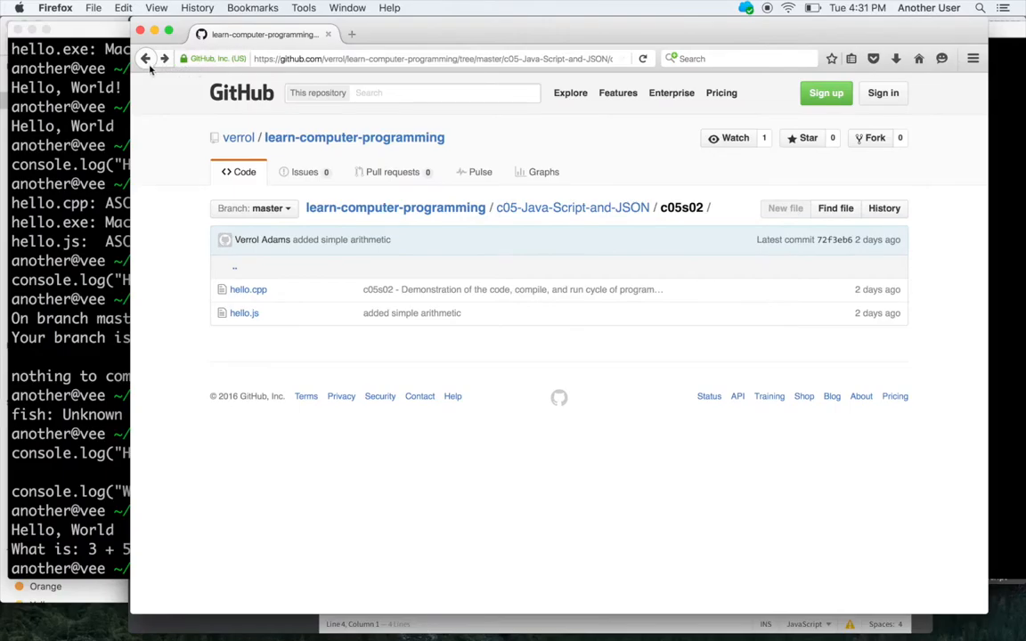
mouse_move(146, 60)
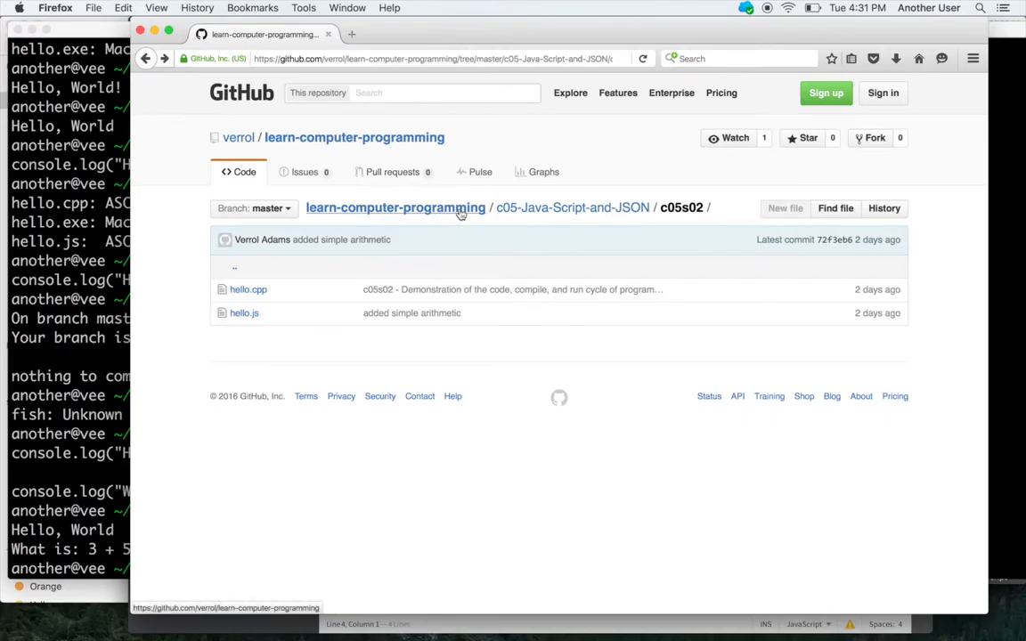
mouse_move(459, 232)
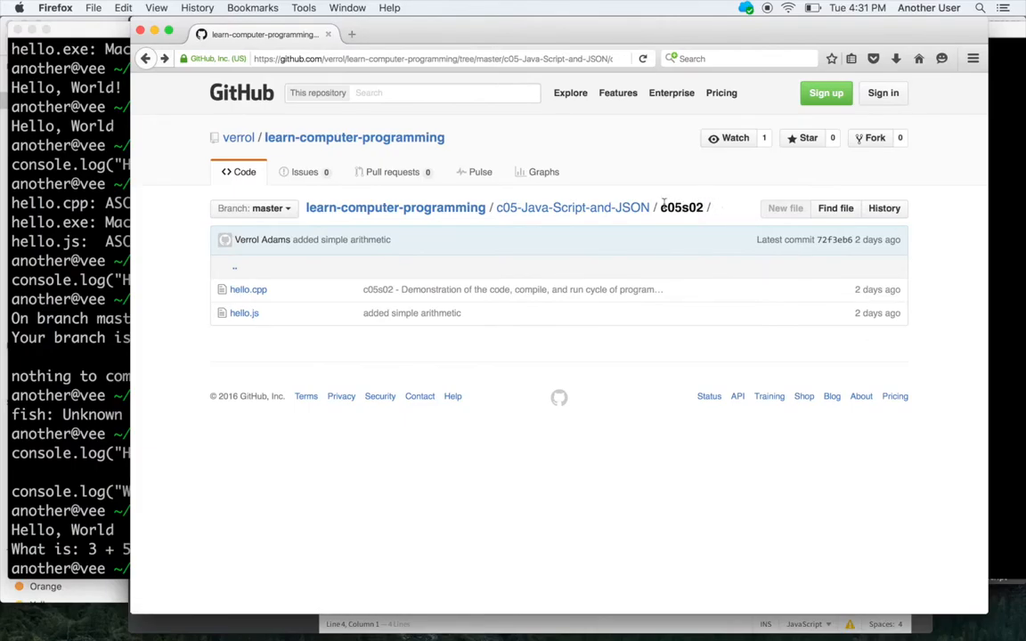
mouse_move(638, 207)
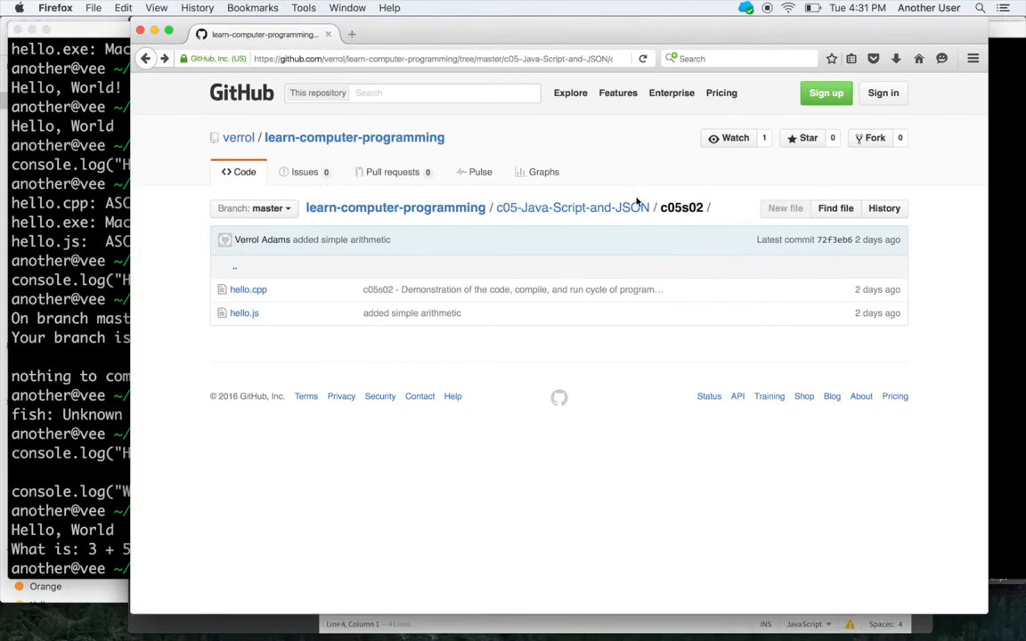
mouse_move(396, 142)
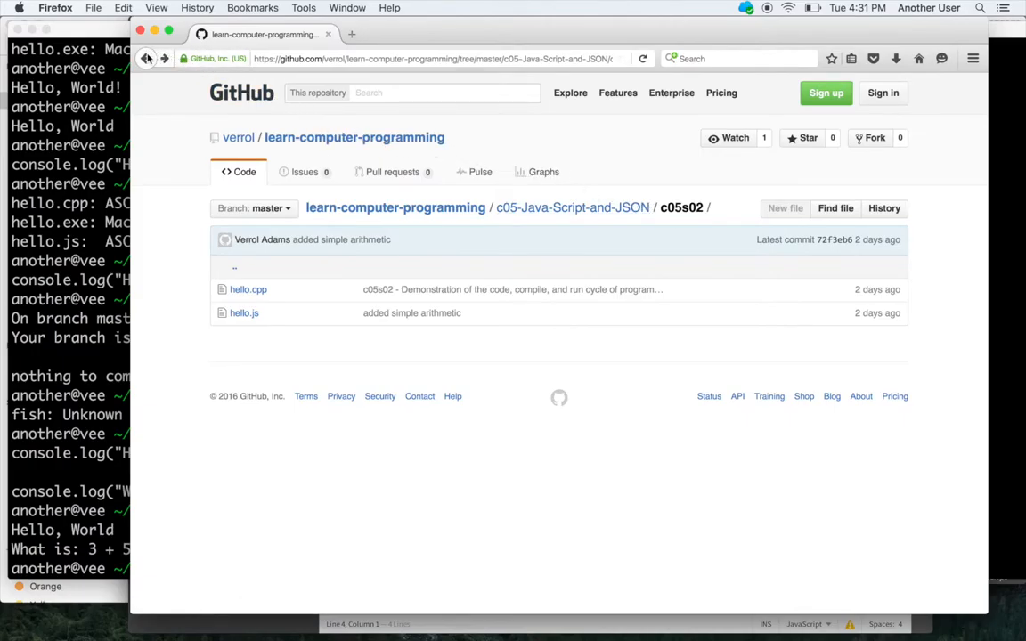
mouse_move(213, 105)
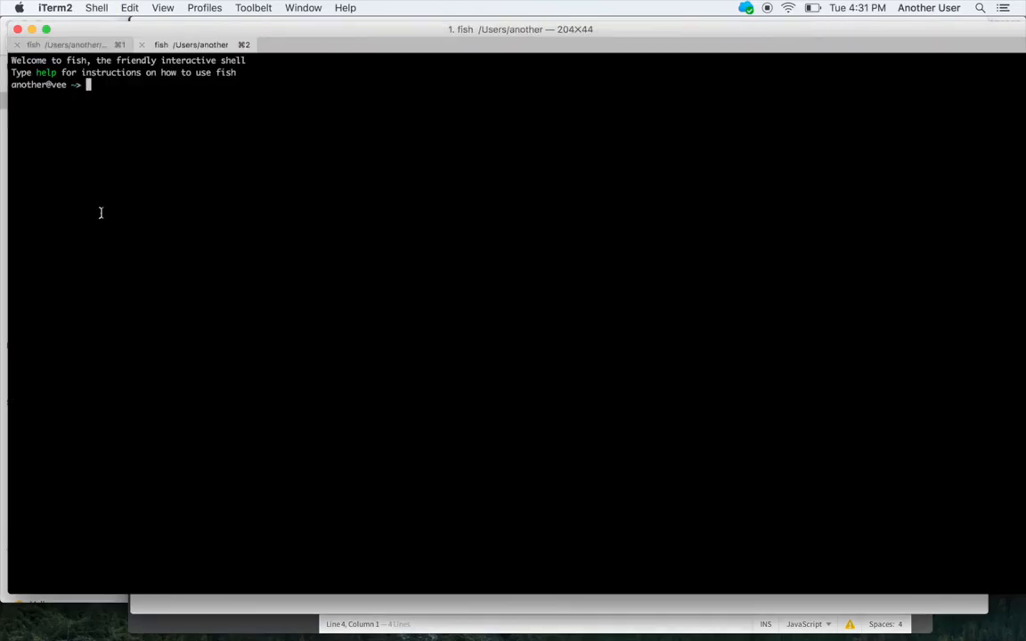
Move the shell into ~/devel with cd devel/
type("cd devel/")
type("ls")
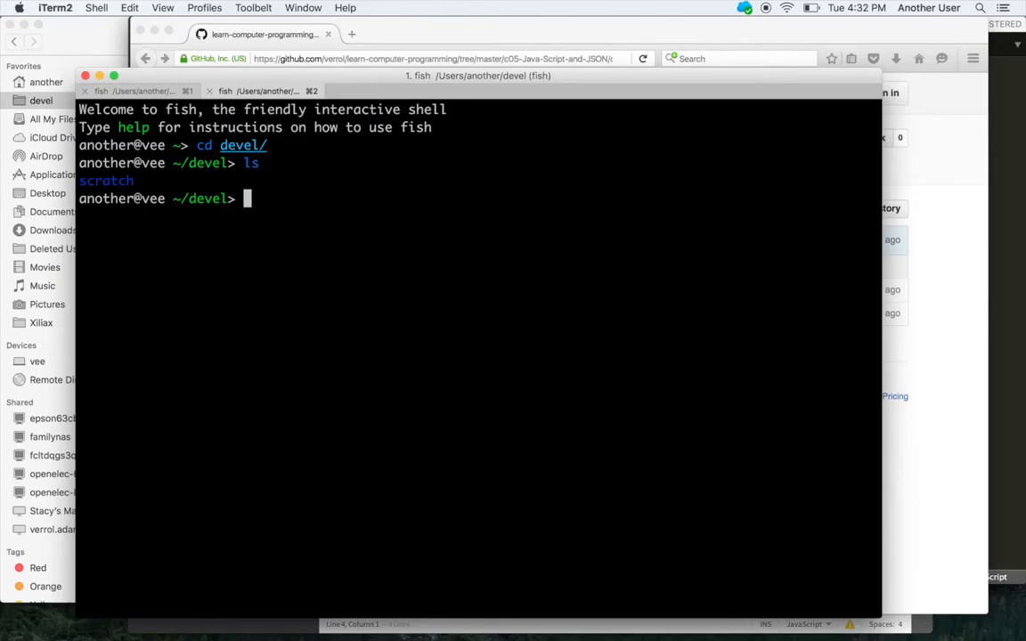
Check the git branch, list devel, select the learn-computer-programming folder, and cd back
type("git branch")
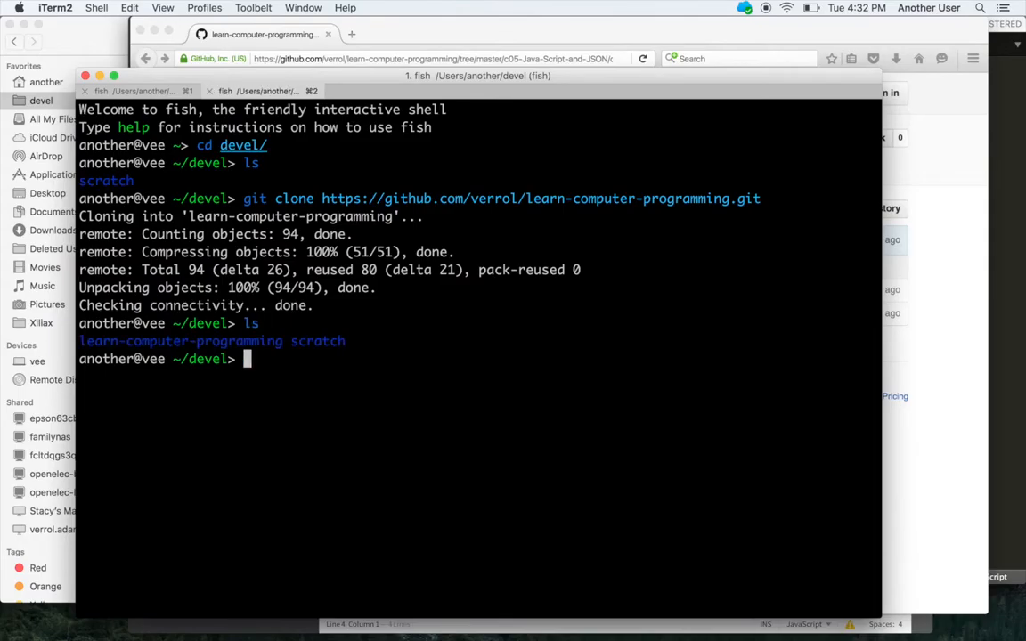
type("ls -l")
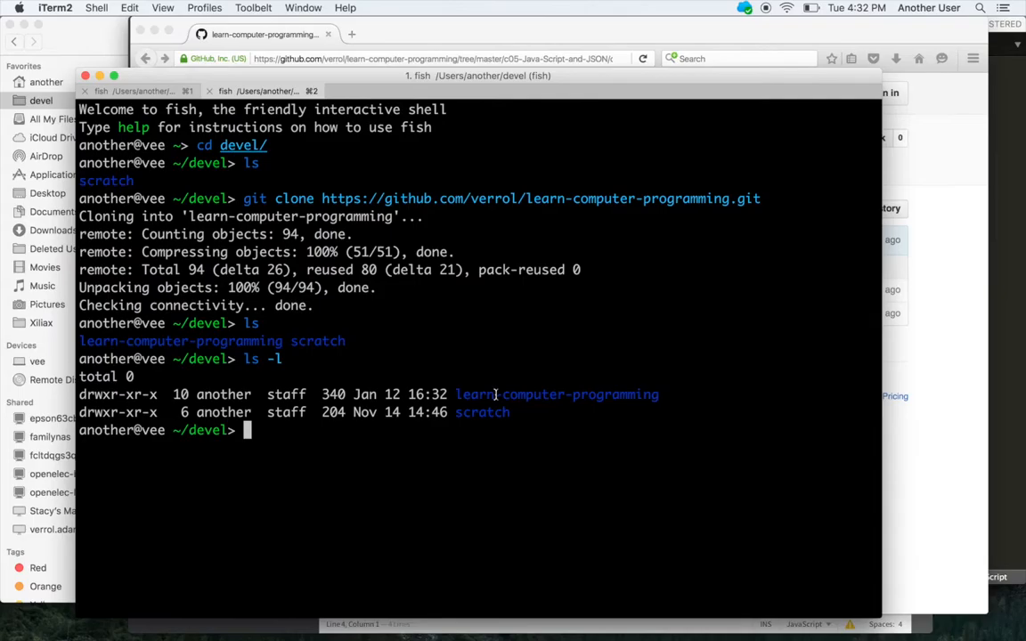
double_click(556, 394)
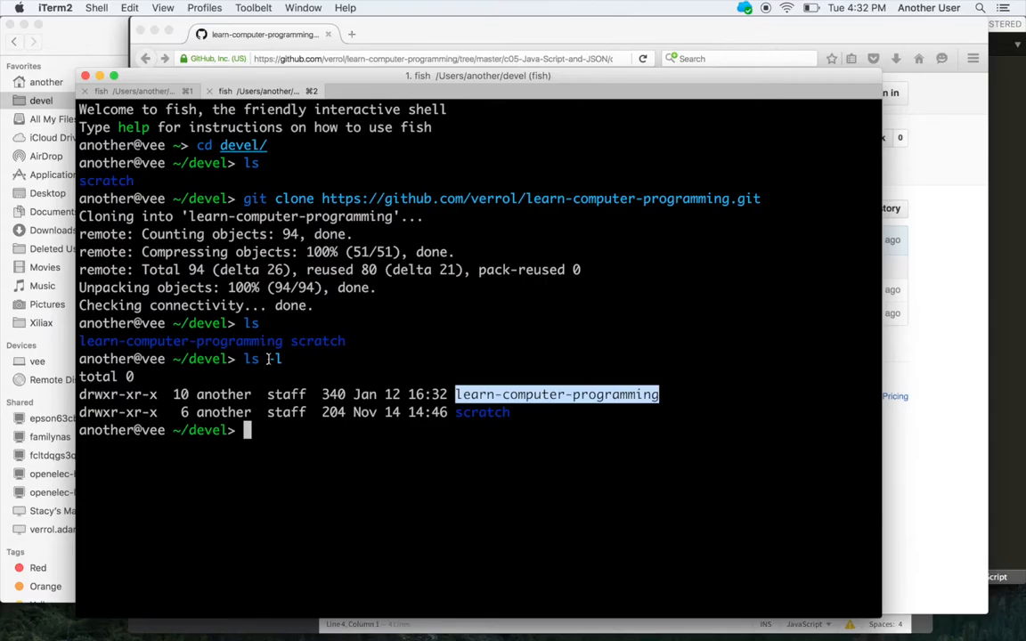
mouse_move(543, 464)
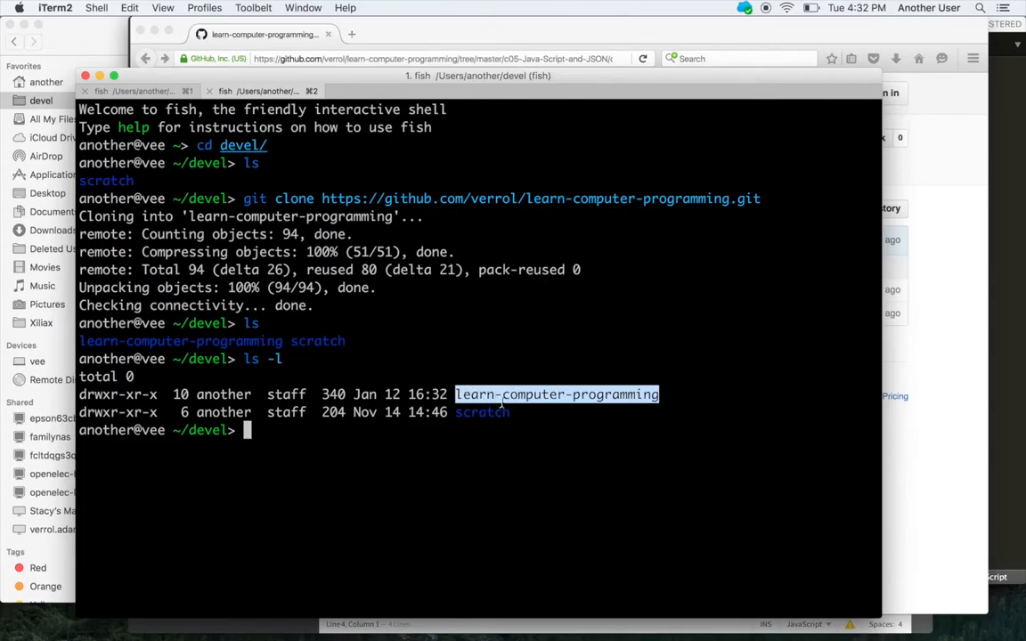
mouse_move(555, 417)
type("cd learn-computer-programming/")
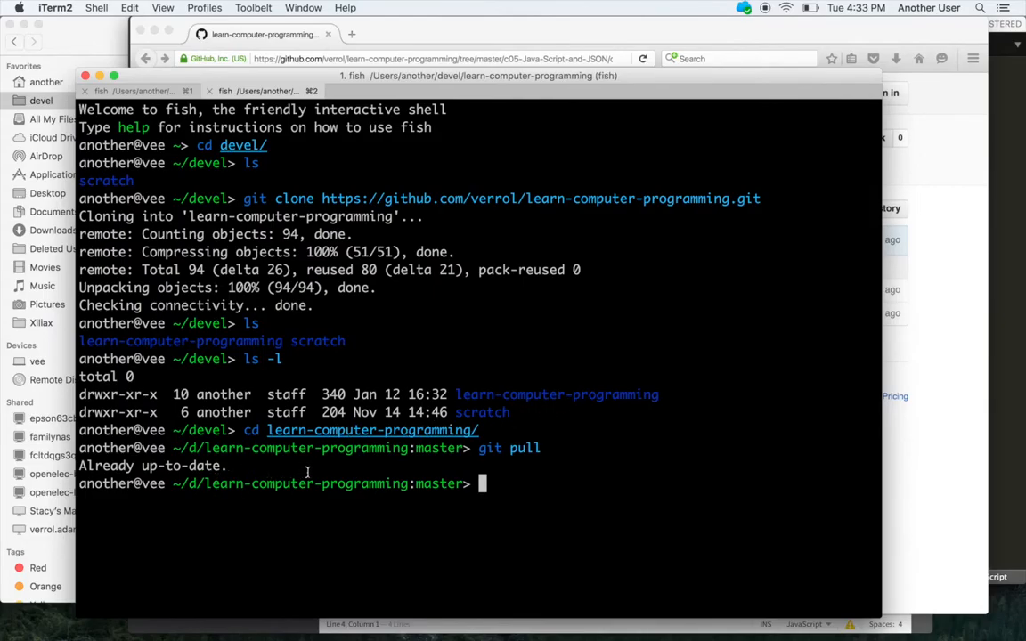
mouse_move(364, 434)
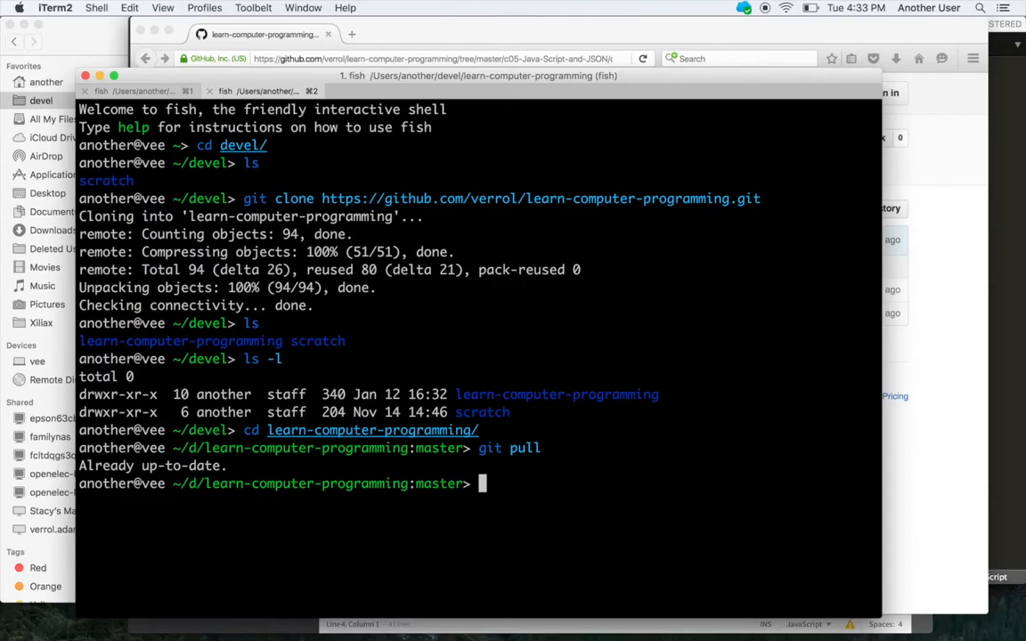
type("cd ..")
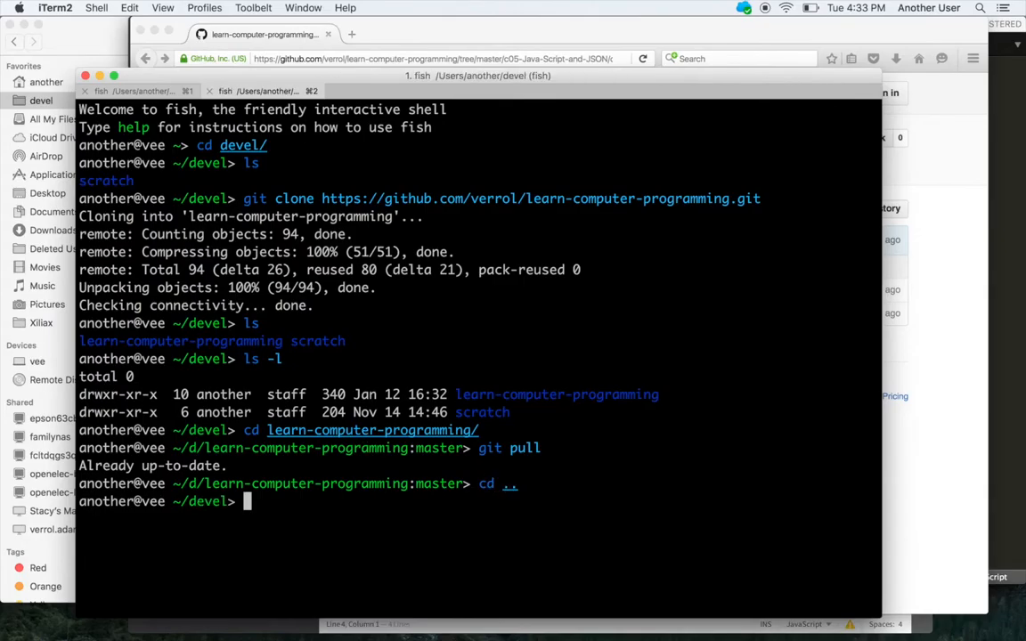
Remove .DS_Store, name the devel folder learn-computer-programming, and dismiss the context menu
type("rm -rf .DS_Store")
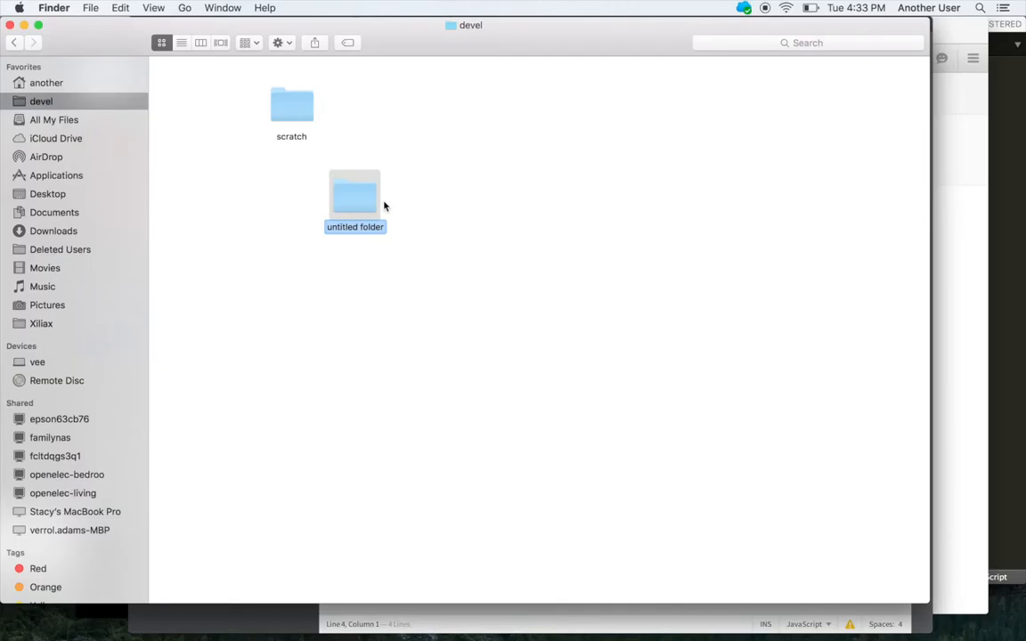
type("learn-computer-programming")
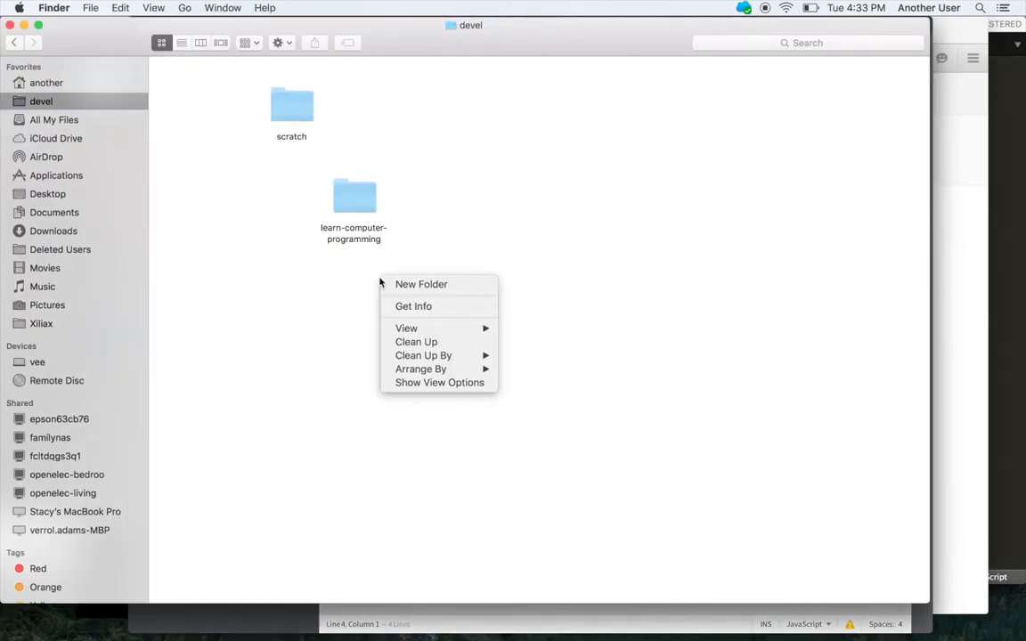
left_click(420, 284)
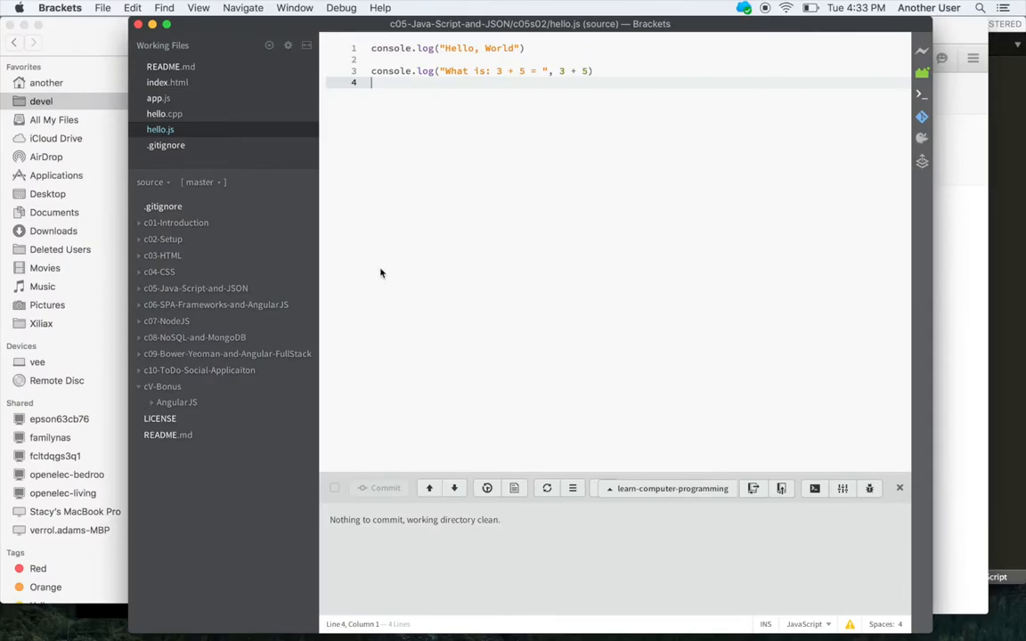
Open devel/learn-computer-programming as the project and dismiss the missing README error
left_click(150, 182)
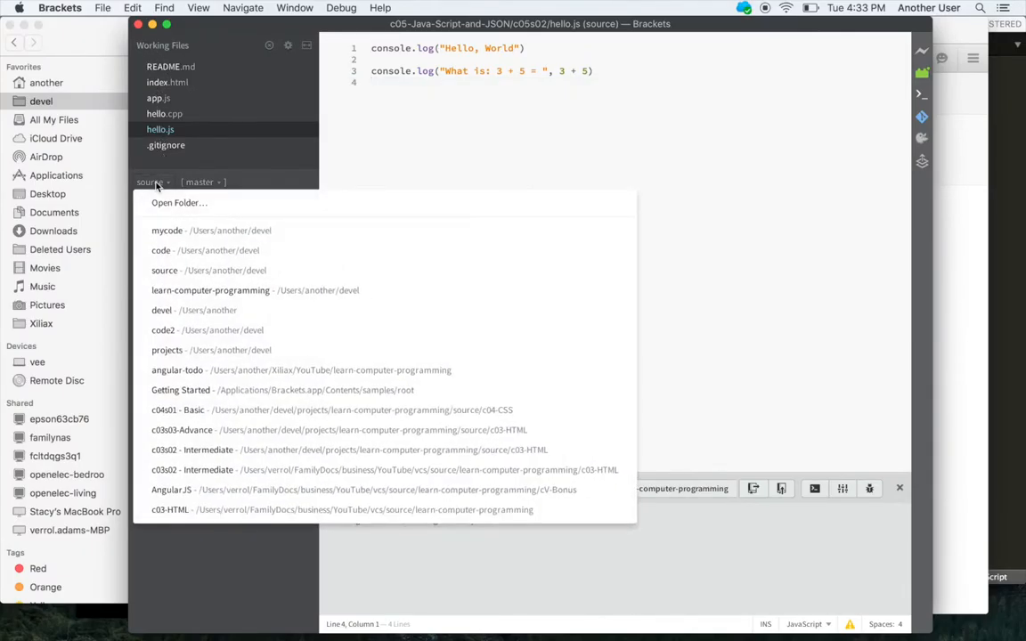
left_click(179, 202)
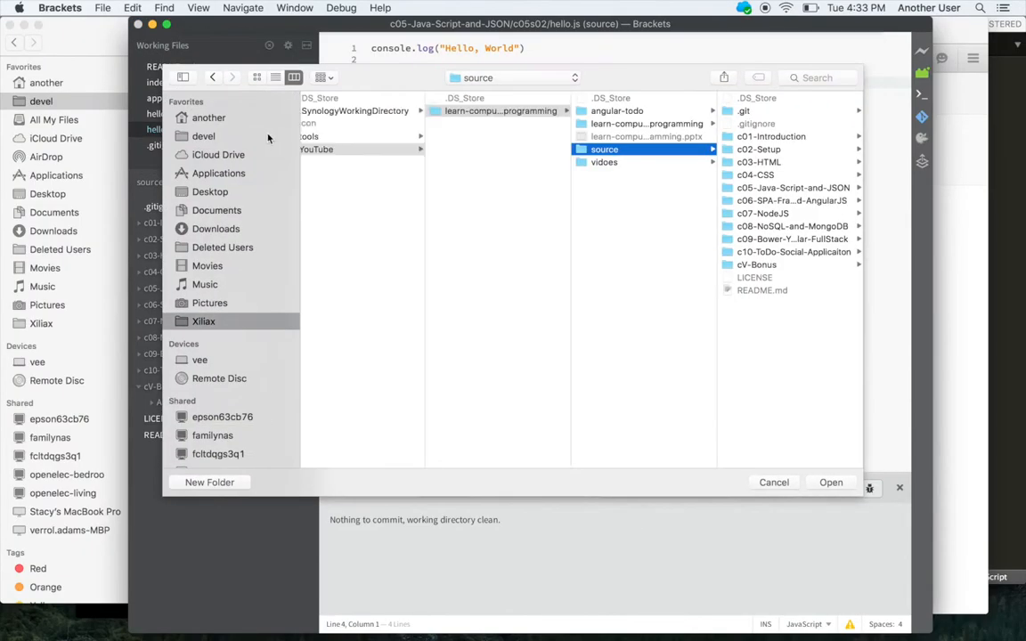
left_click(203, 136)
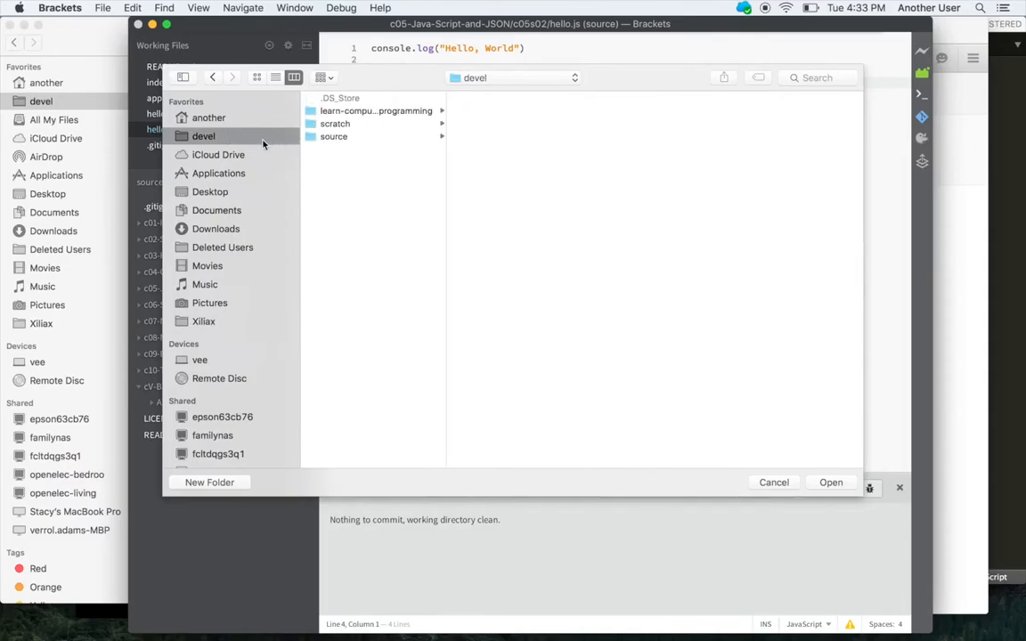
left_click(374, 111)
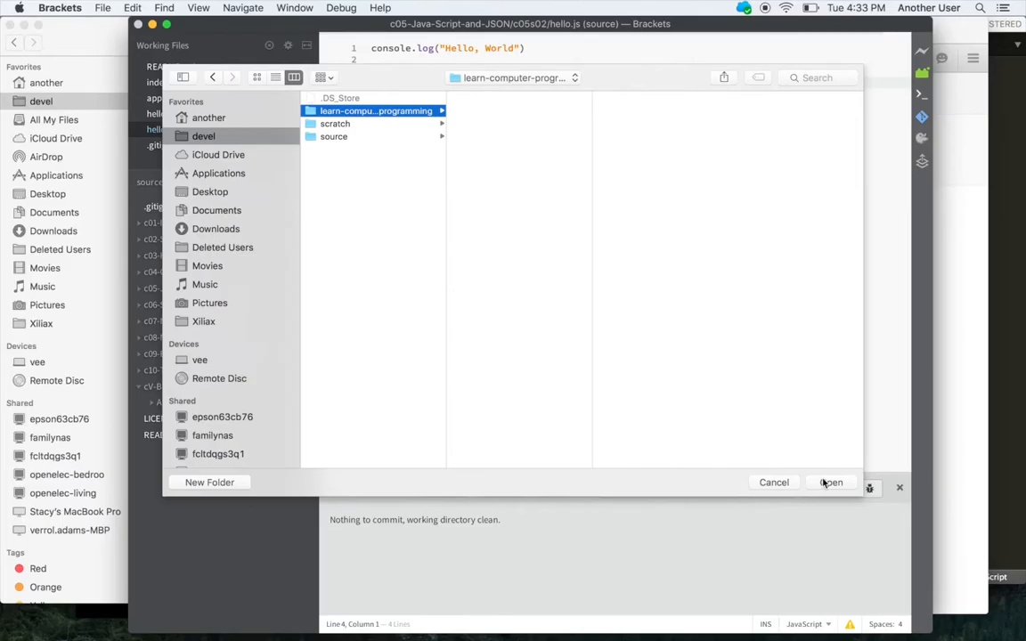
left_click(831, 483)
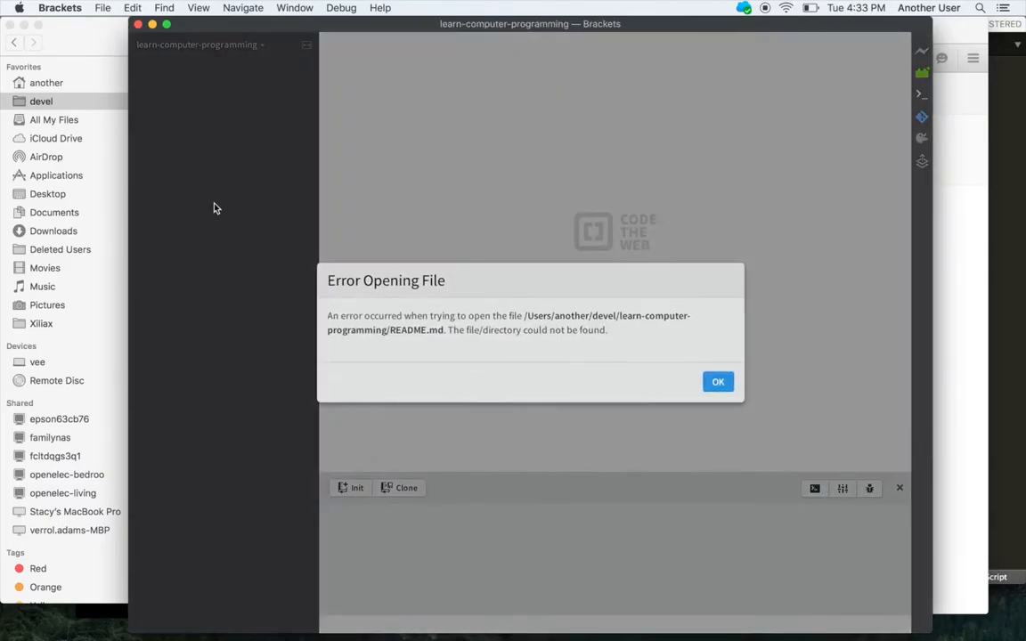
left_click(717, 381)
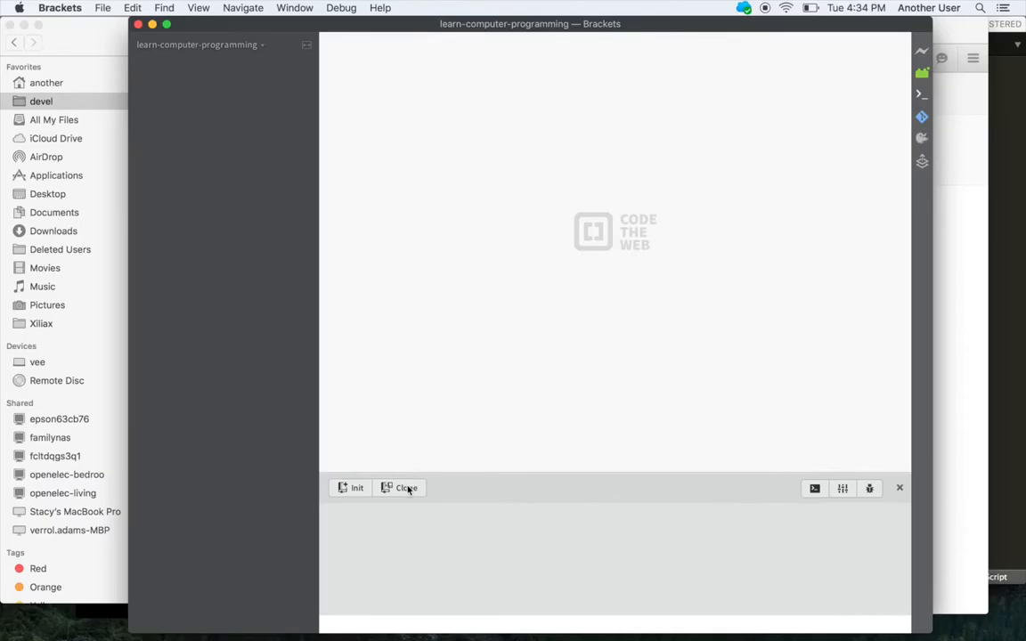
left_click(399, 488)
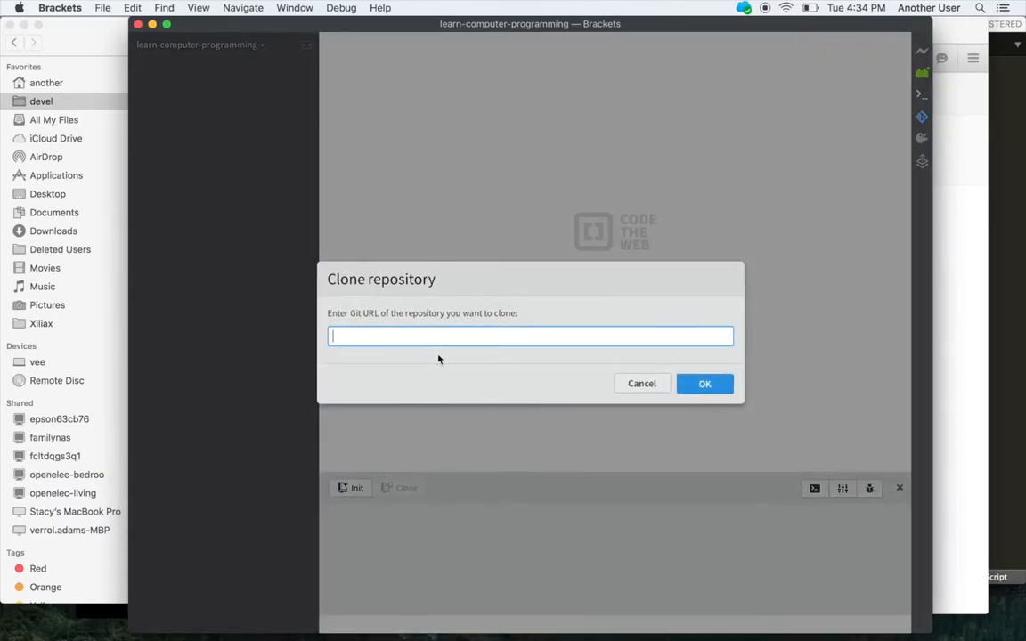
type("learn-computer-programming")
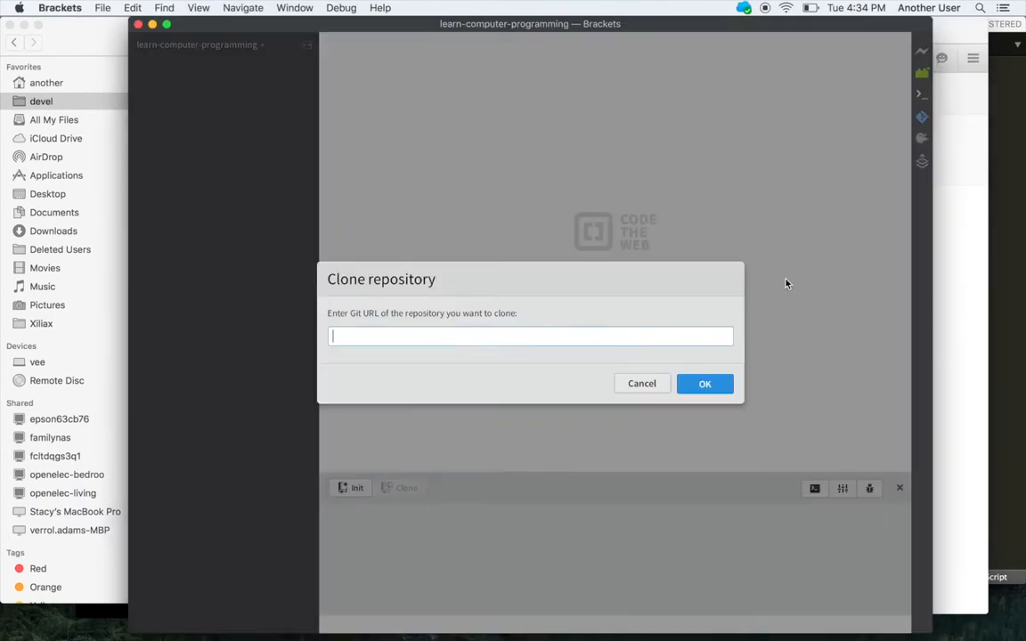
type("https://github.com/verrol/learn-computer-programming.git")
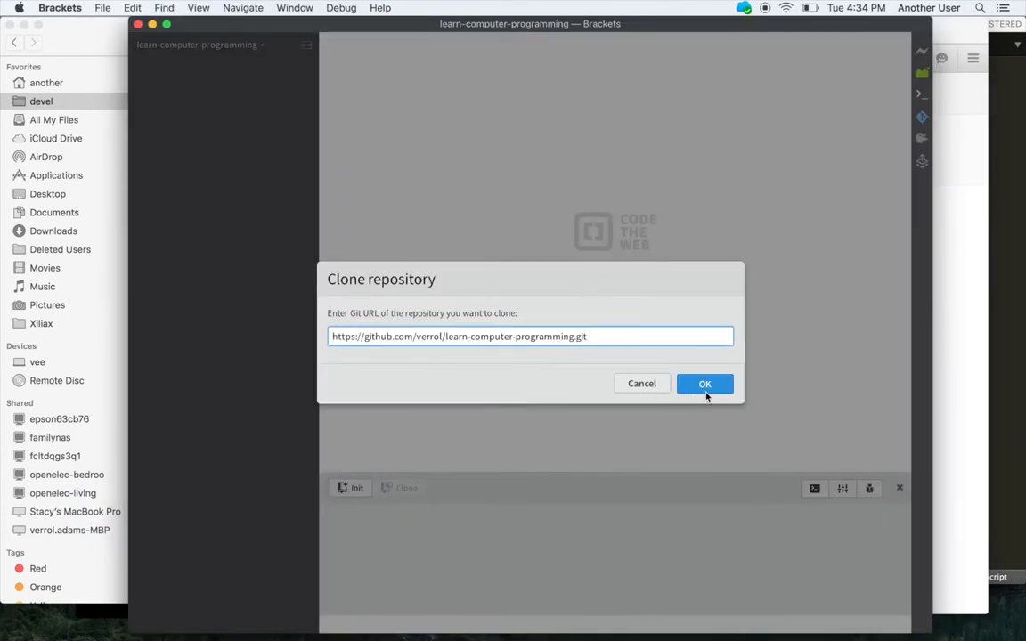
left_click(705, 384)
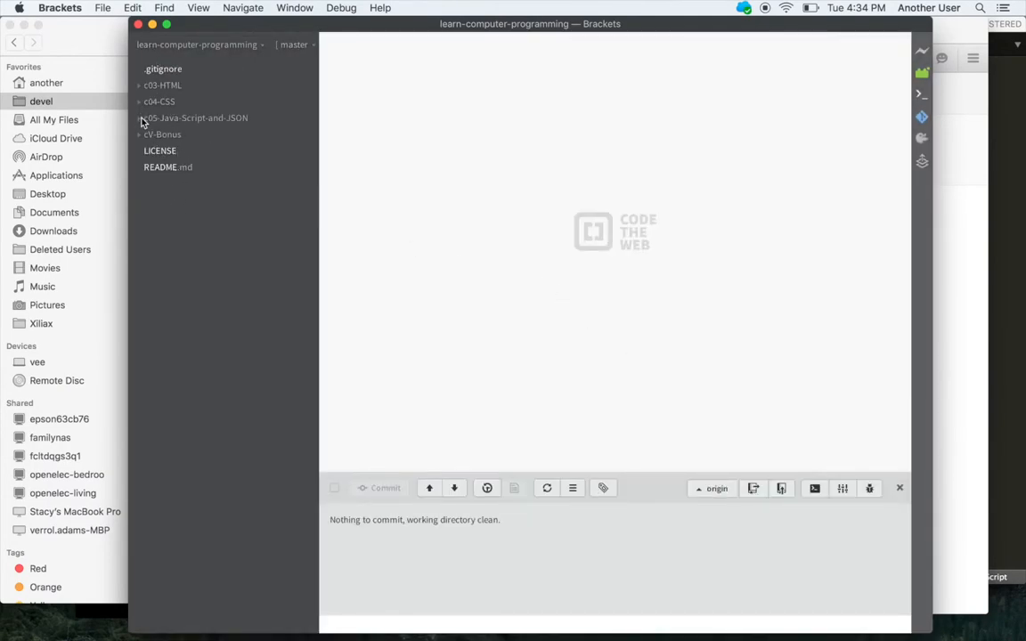
left_click(142, 117)
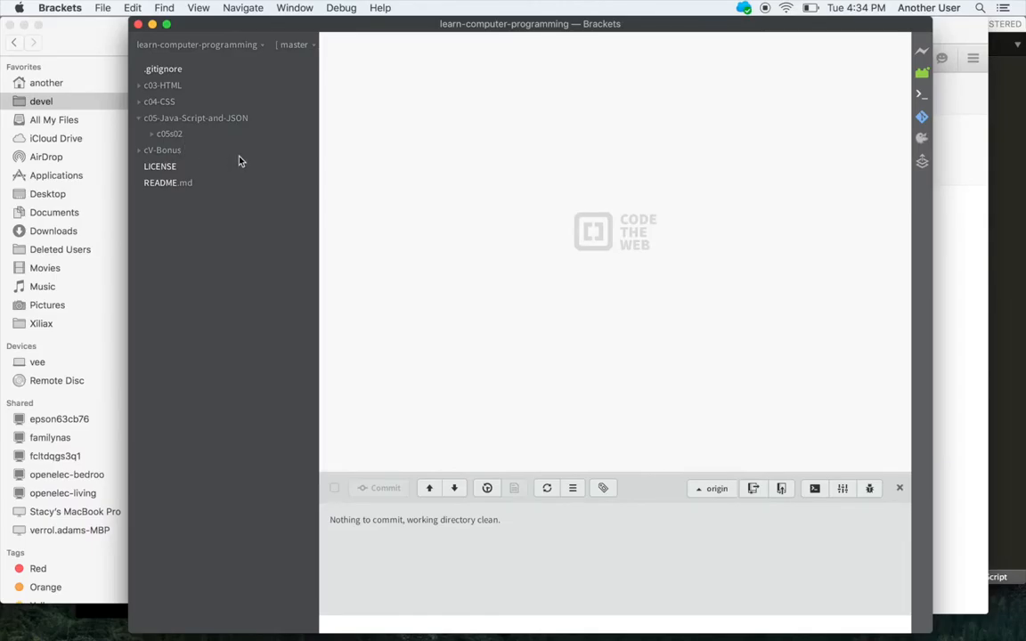
mouse_move(197, 131)
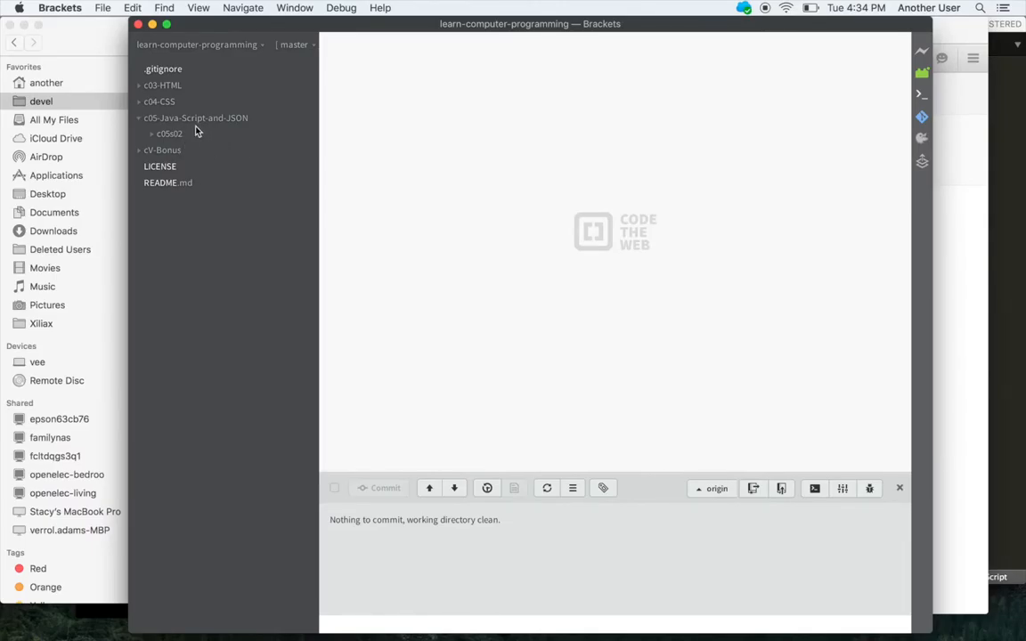
Expand c05s02 in the sidebar and open hello.js
left_click(169, 133)
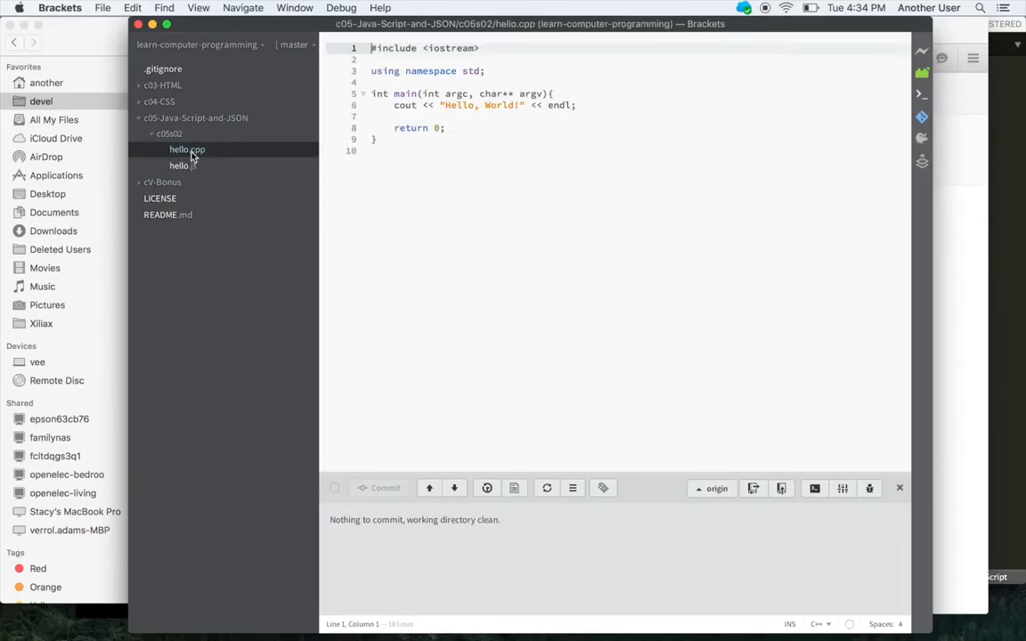
left_click(182, 166)
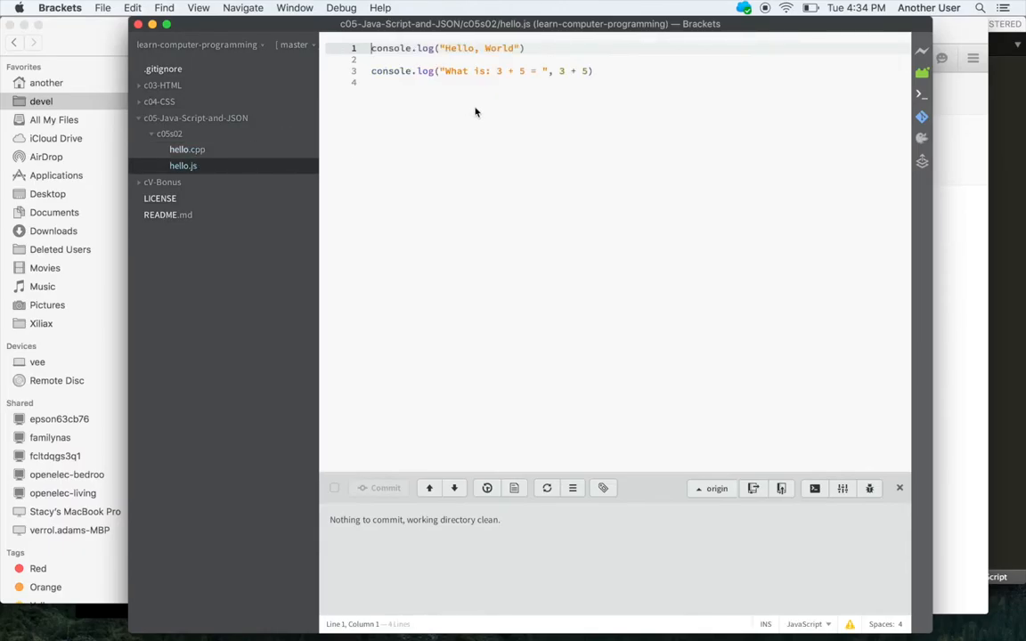
mouse_move(507, 114)
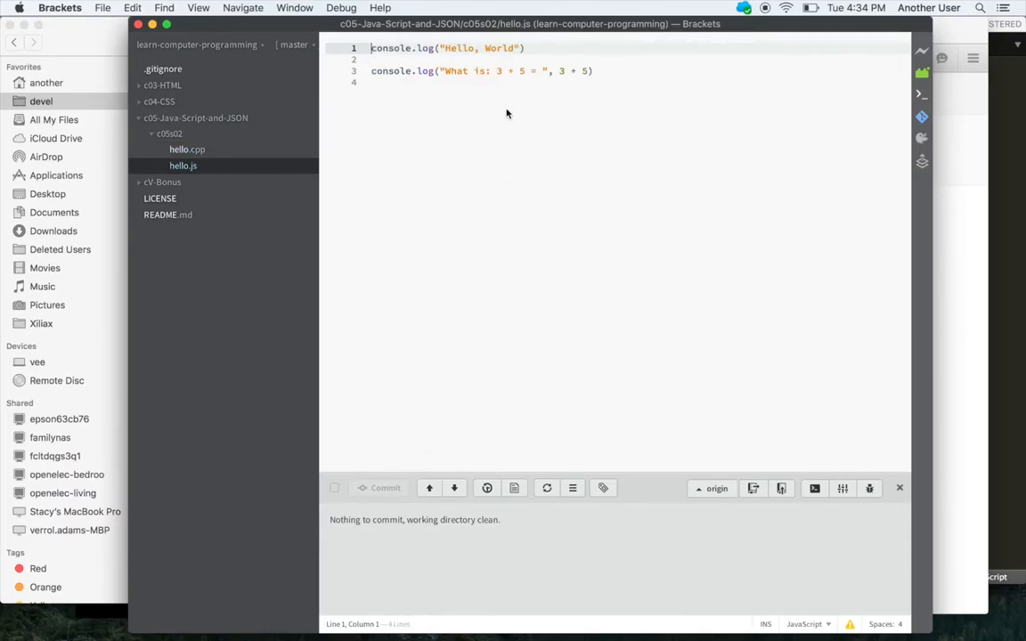
mouse_move(514, 359)
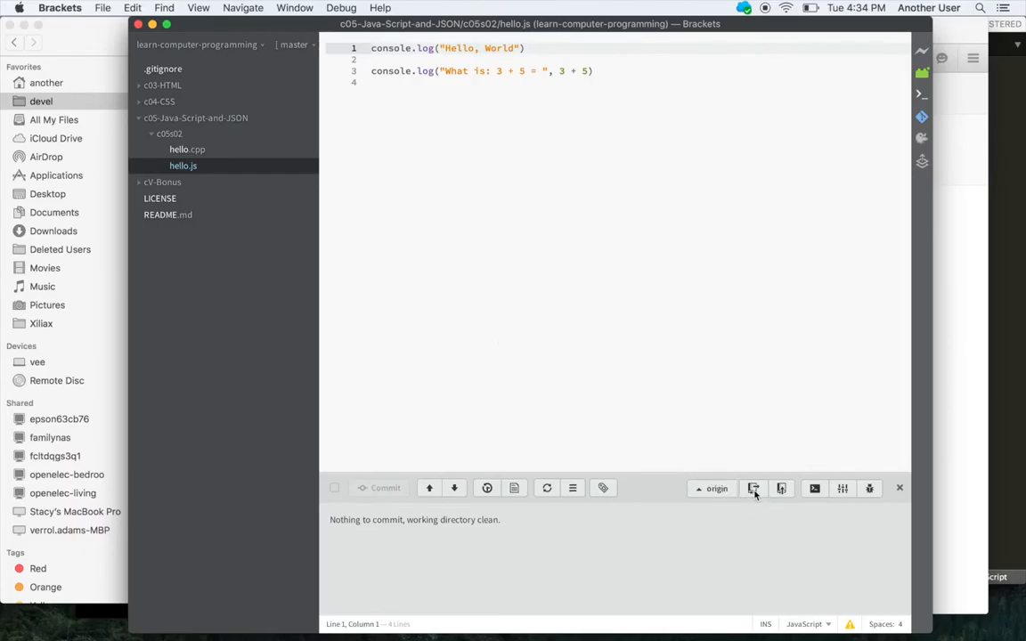
mouse_move(758, 489)
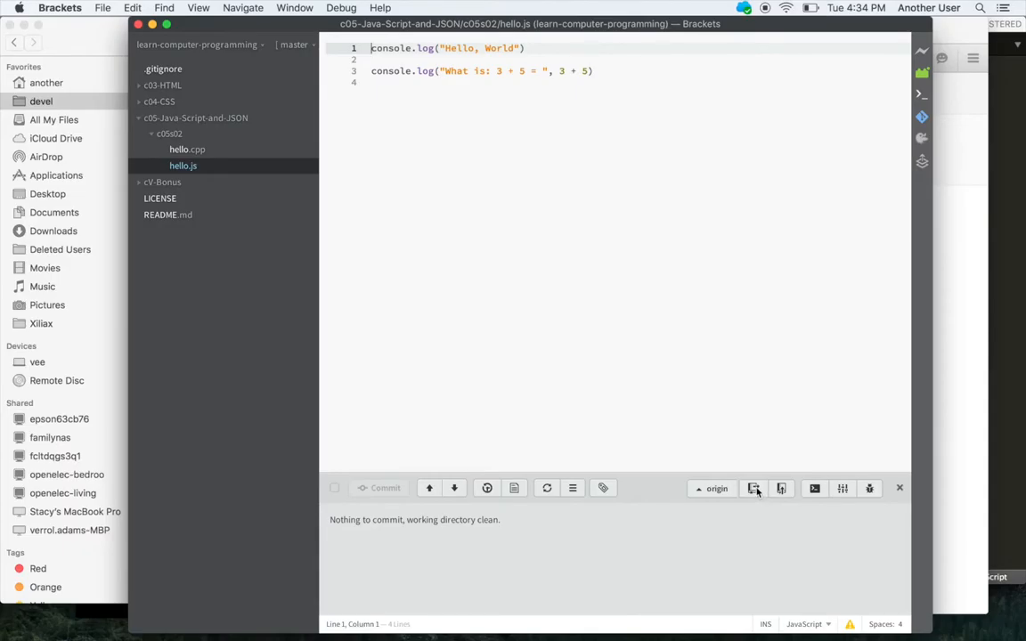
mouse_move(701, 443)
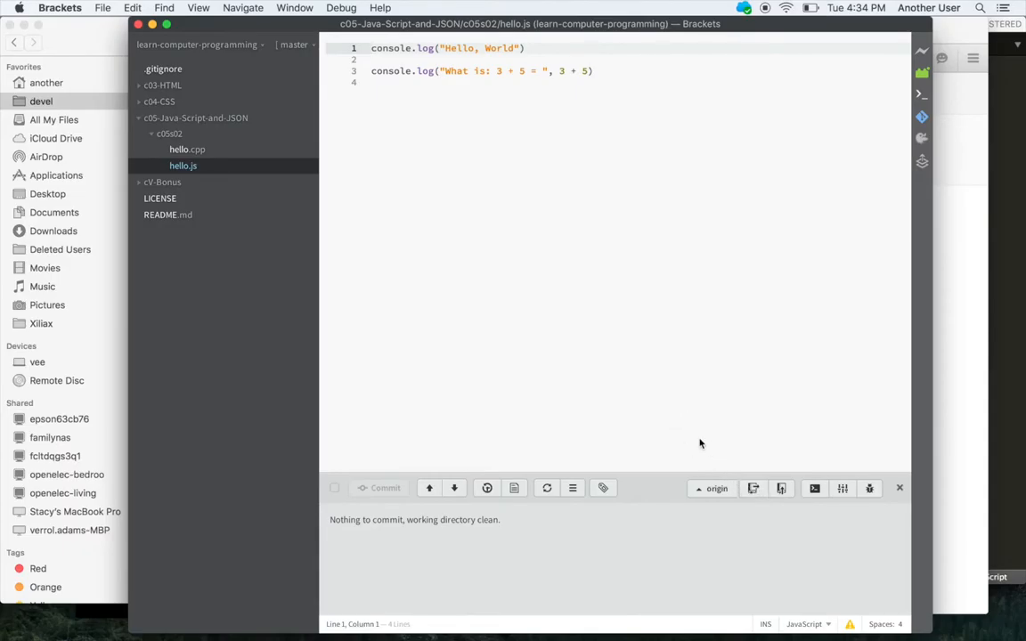
mouse_move(799, 501)
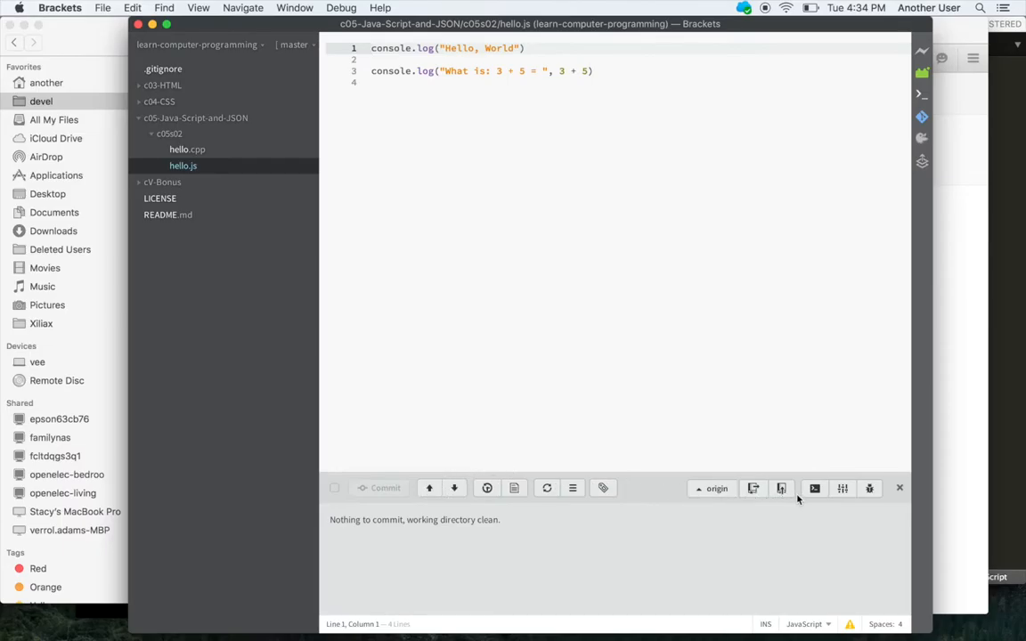
mouse_move(782, 489)
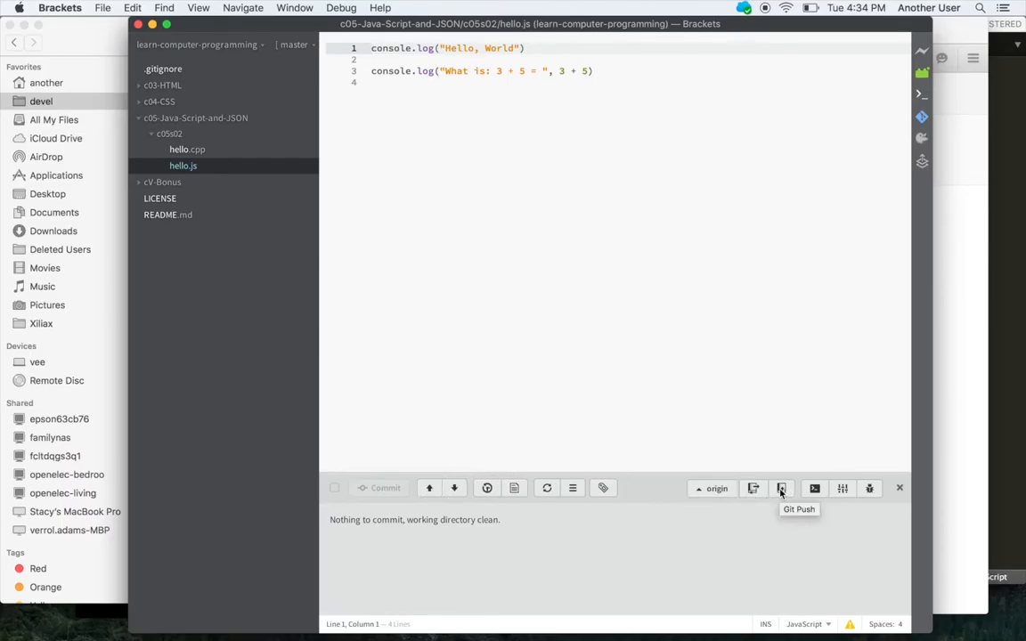
mouse_move(756, 488)
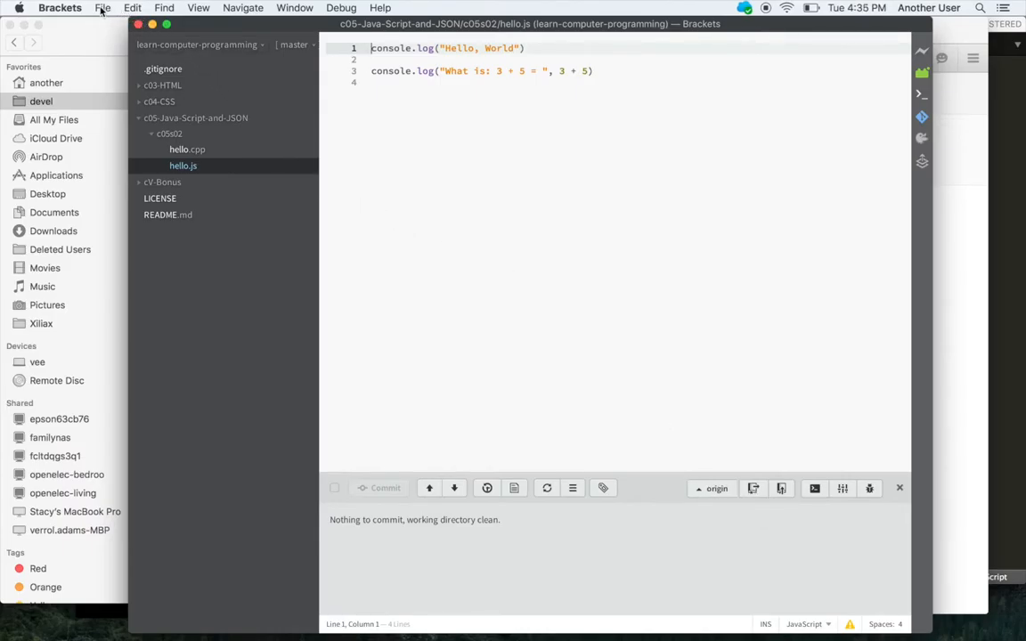
Switch the Brackets project to the empty devel/source folder
left_click(102, 8)
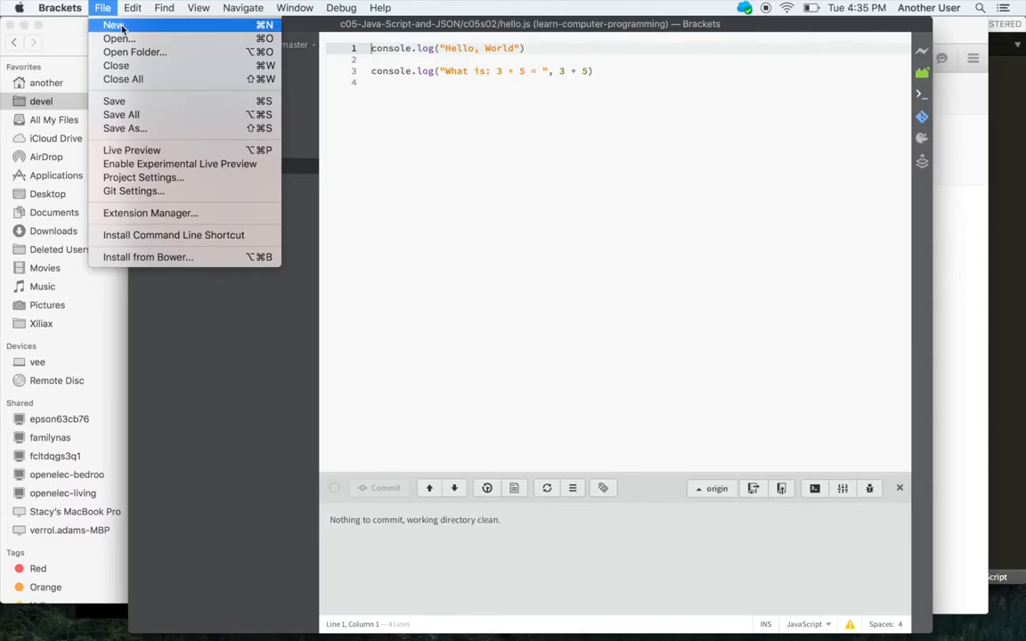
mouse_move(507, 308)
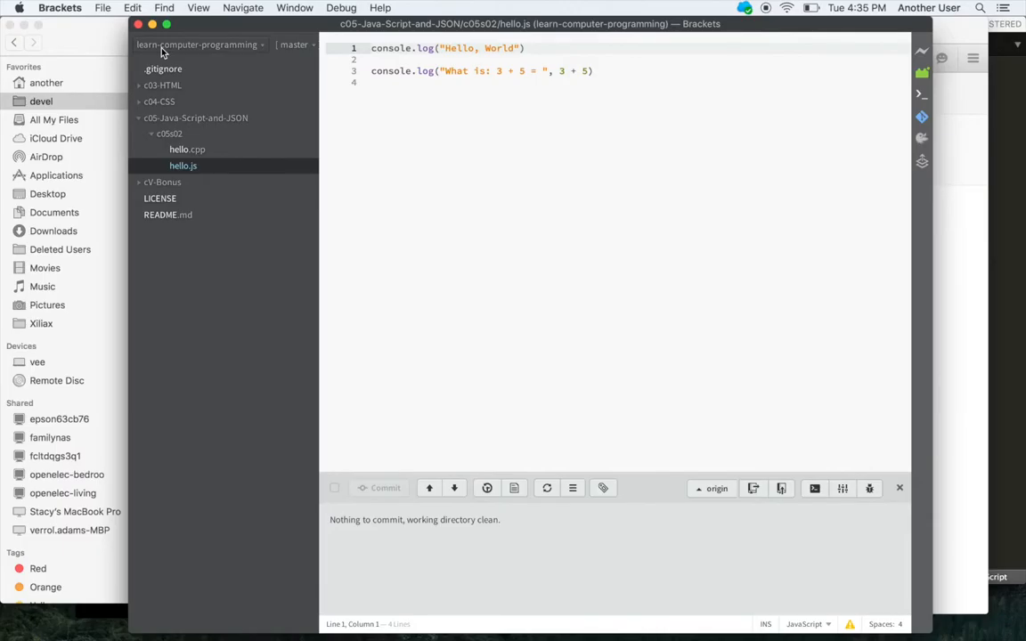
left_click(198, 45)
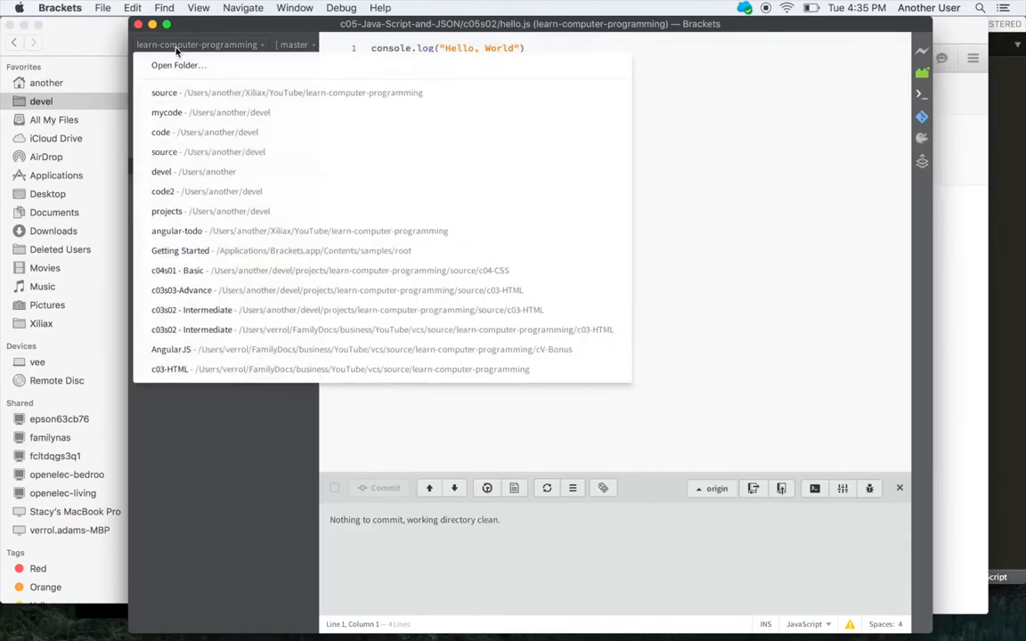
mouse_move(181, 76)
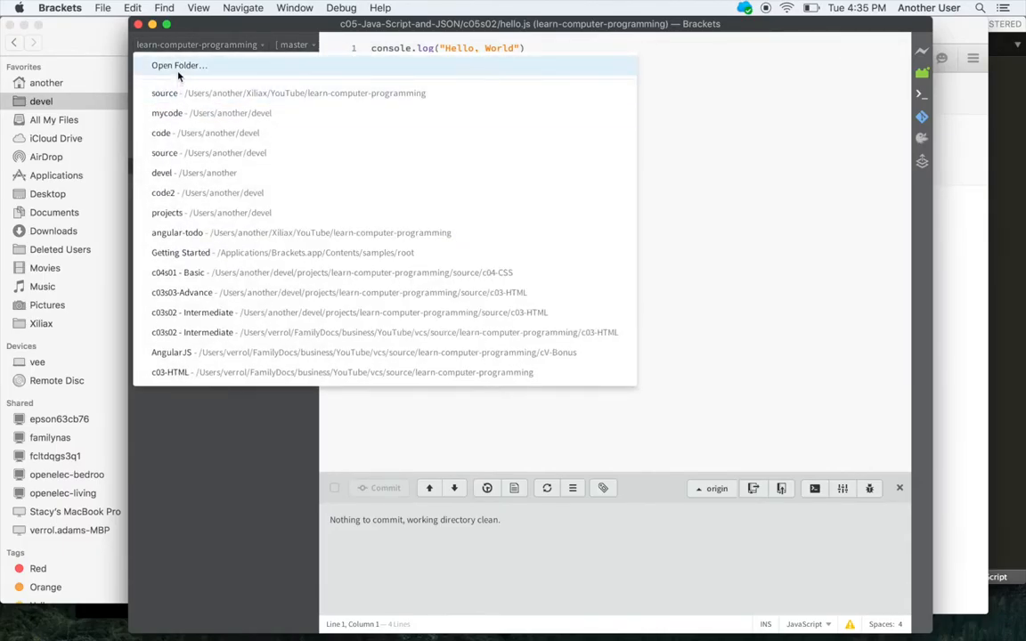
left_click(174, 64)
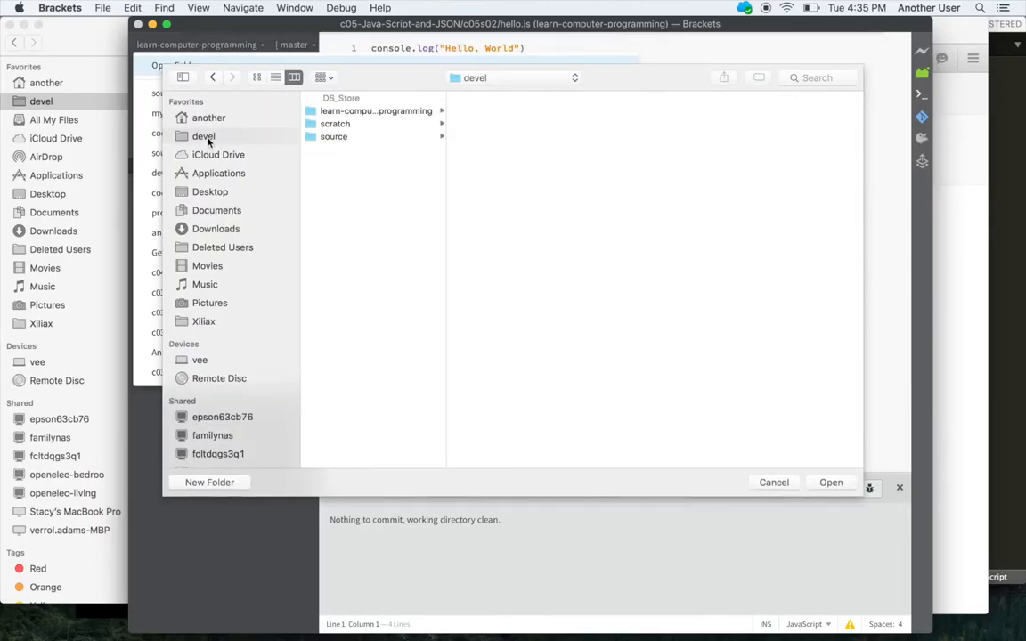
left_click(335, 136)
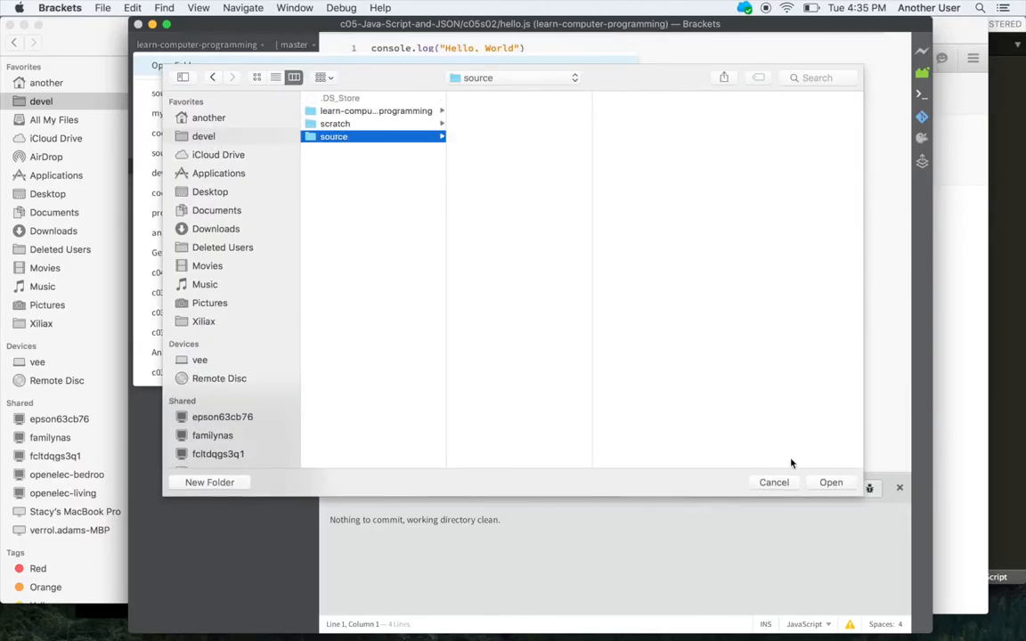
left_click(831, 483)
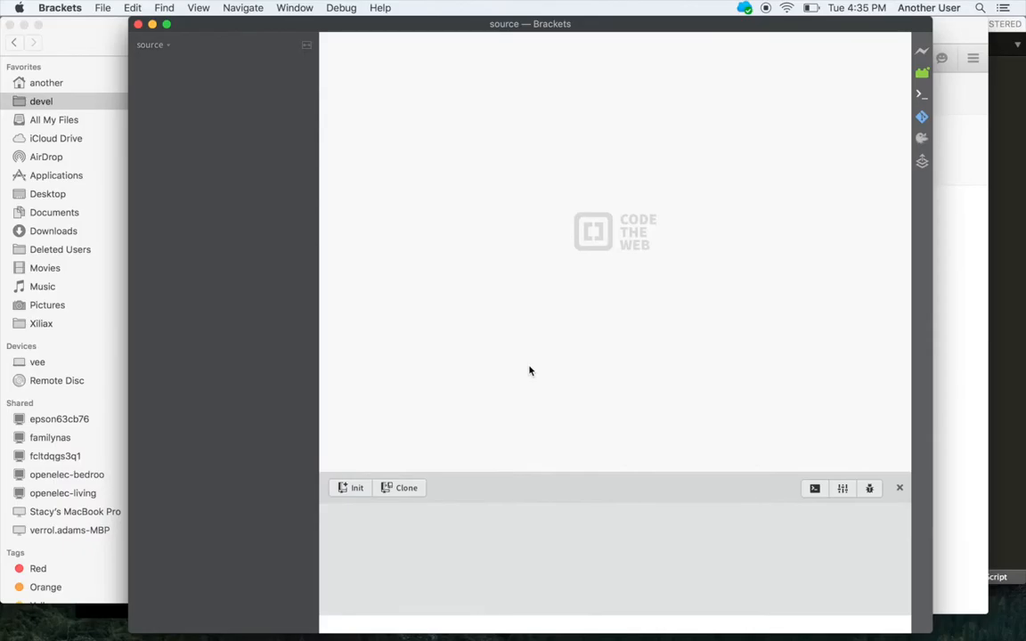
mouse_move(252, 200)
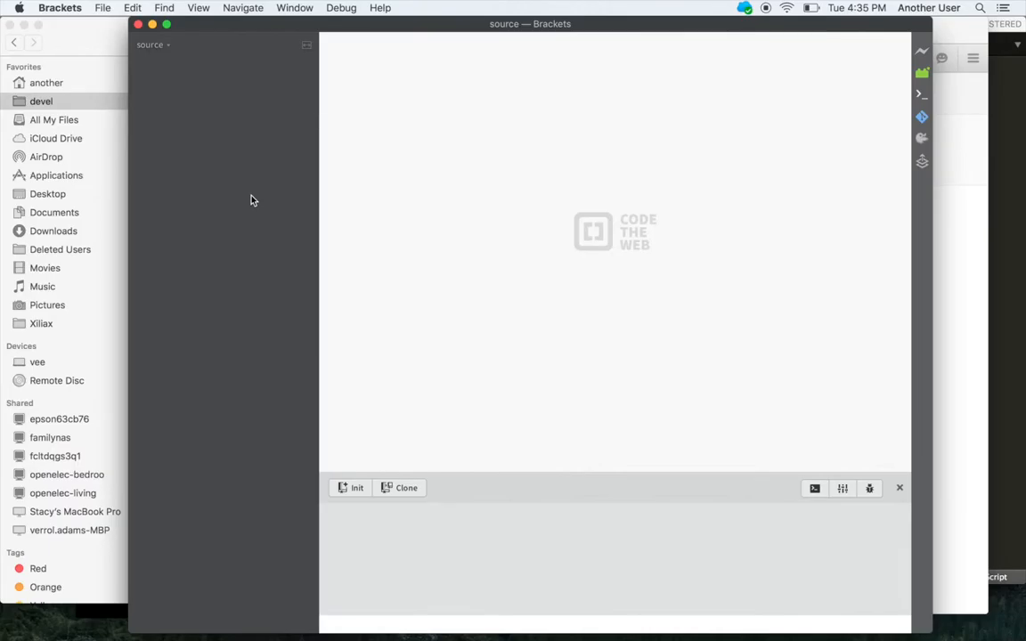
mouse_move(251, 170)
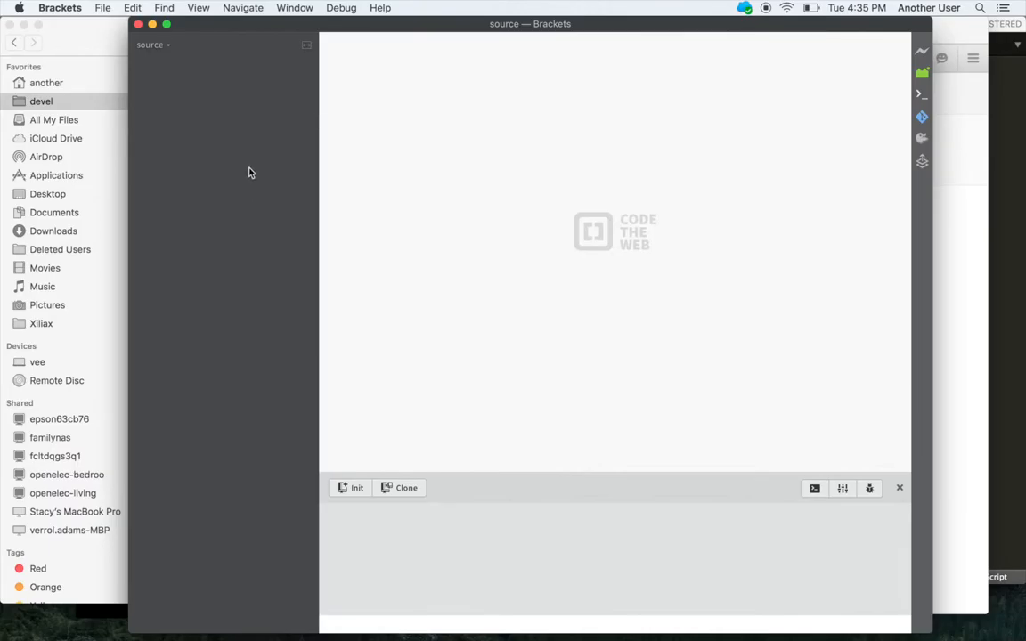
Switch back to learn-computer-programming and replace 'What' with 'dfsdfsds' in hello.js
left_click(151, 45)
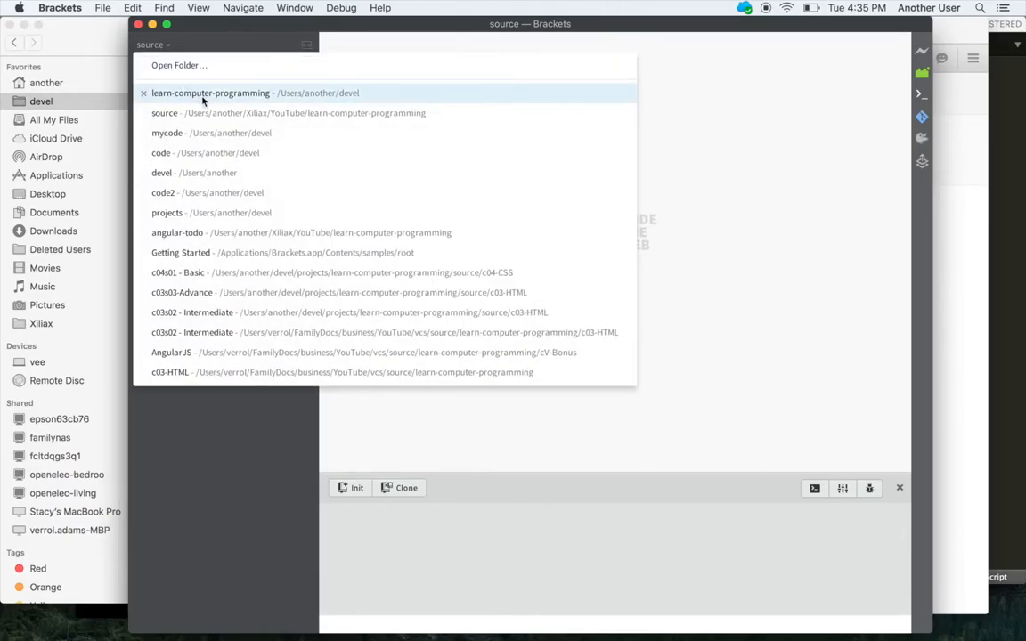
left_click(211, 93)
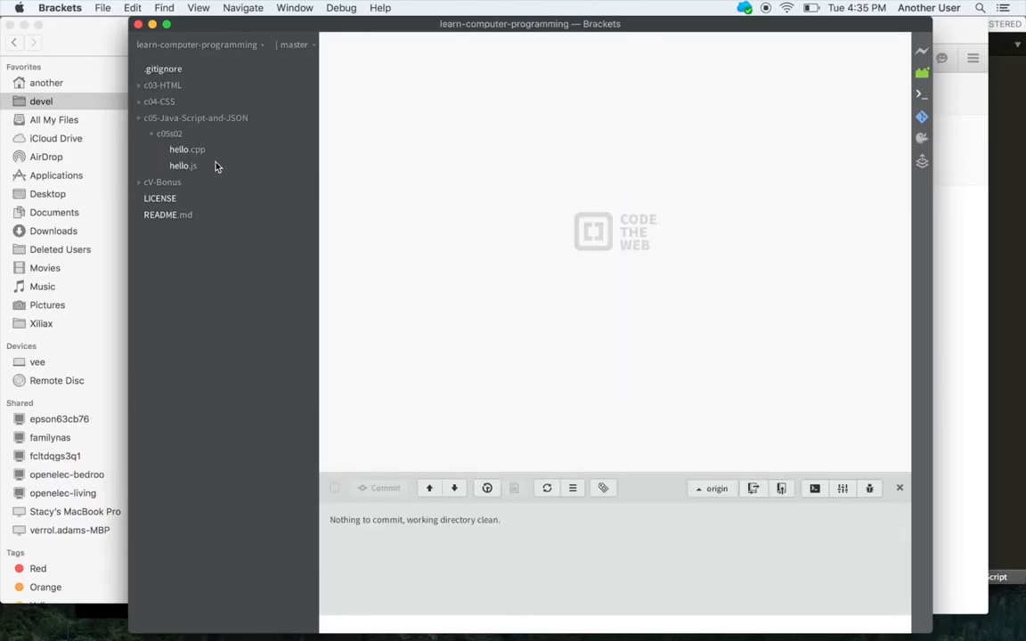
double_click(182, 166)
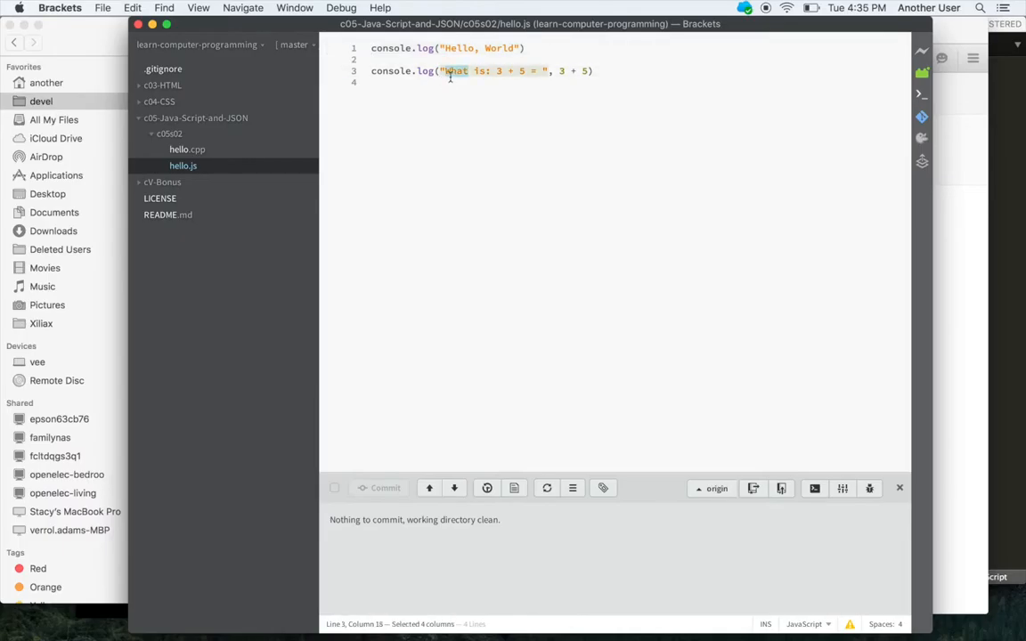
type("dfsdfsds")
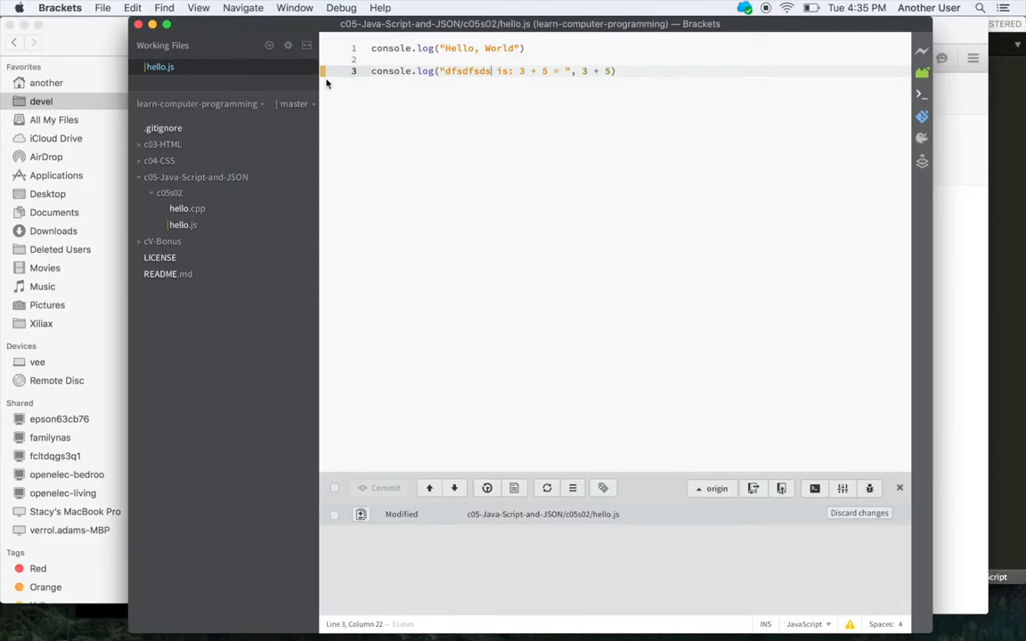
mouse_move(181, 224)
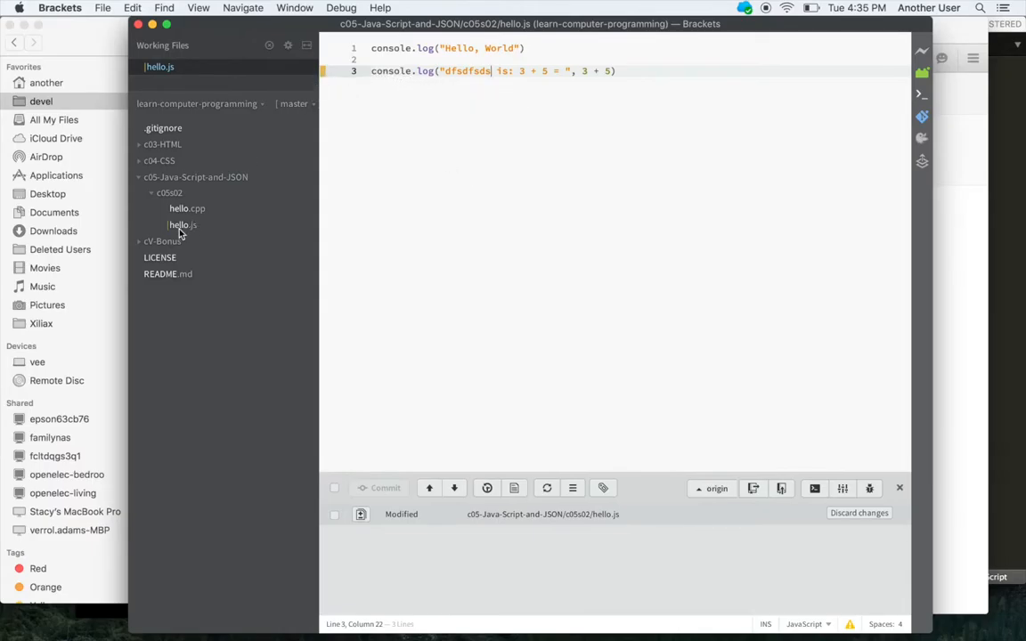
mouse_move(390, 517)
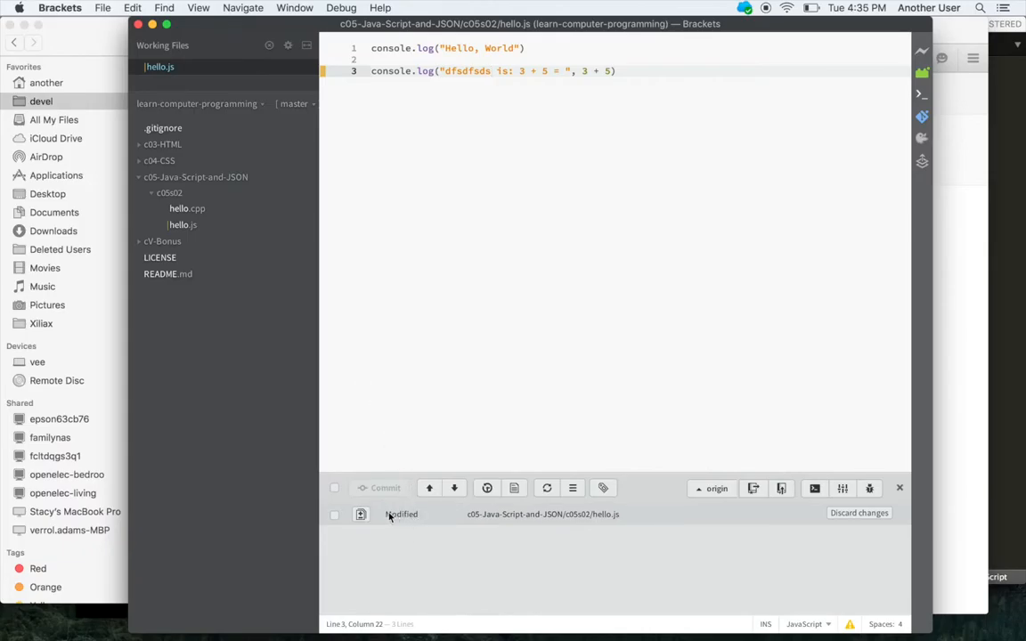
Select hello.js in the Git panel and discard its changes, confirming the reset
left_click(334, 513)
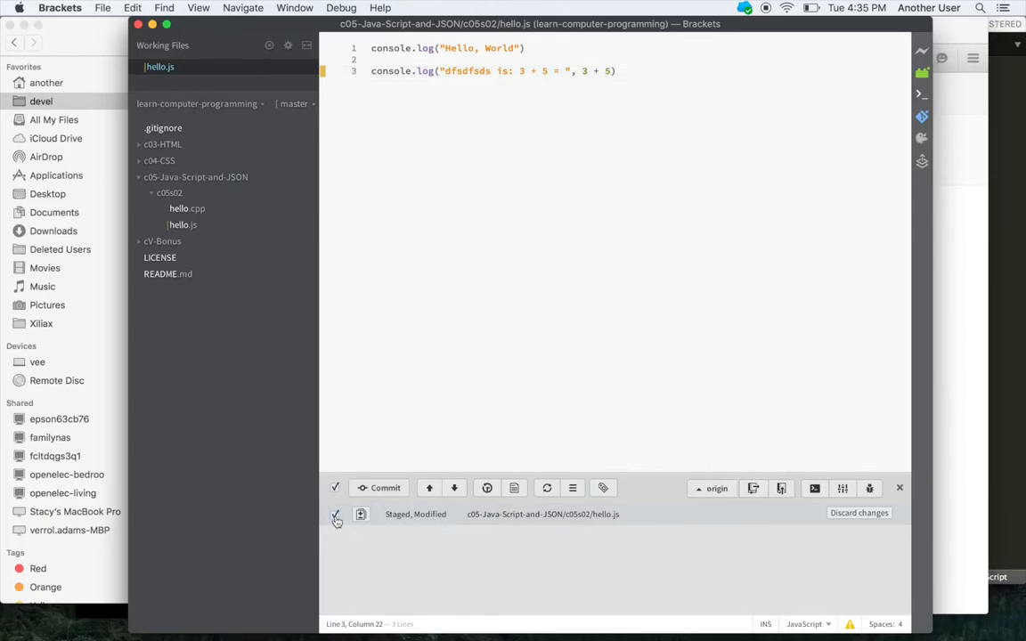
left_click(335, 514)
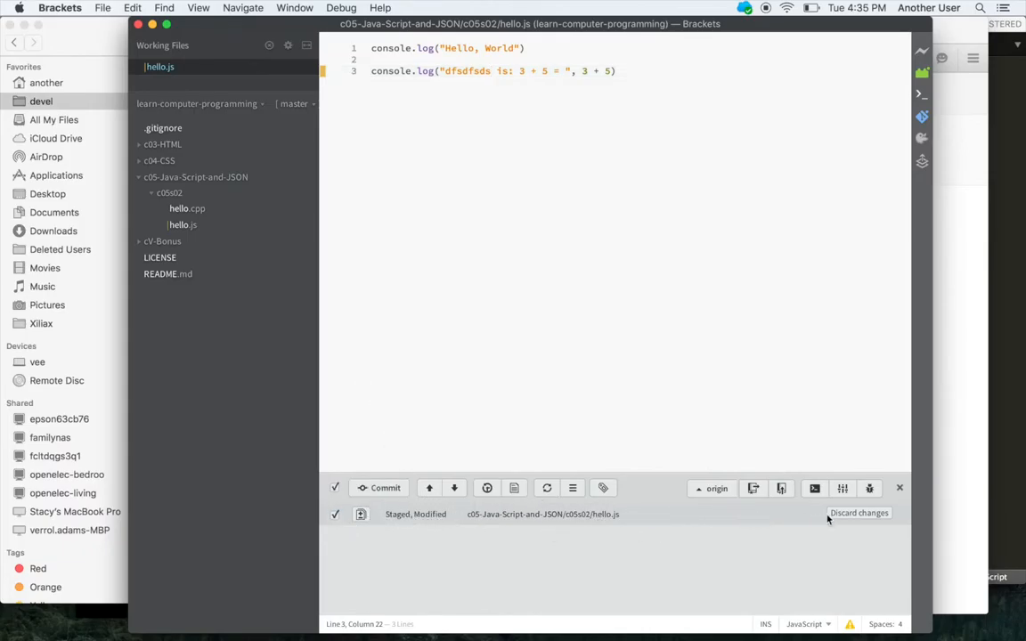
left_click(859, 512)
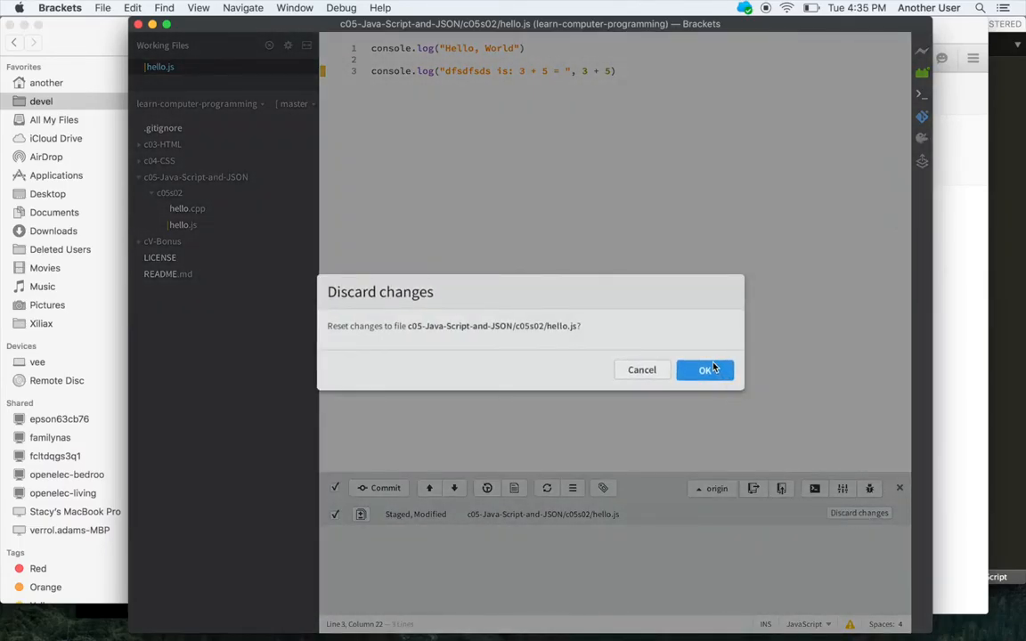
left_click(704, 370)
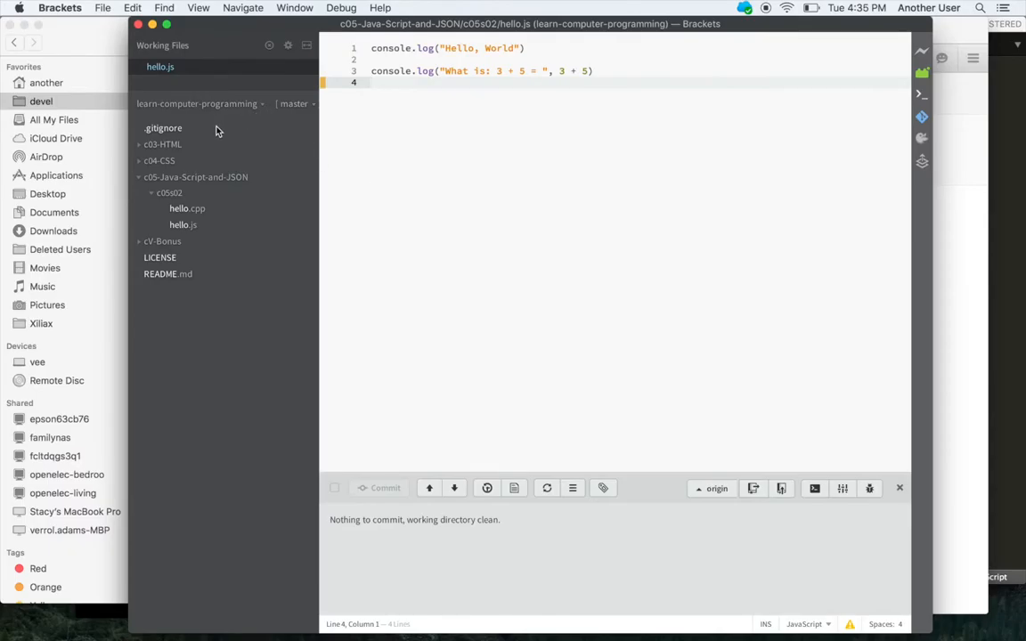
Open .gitignore, expand c05s02 and reopen hello.js to verify the original What string
left_click(163, 127)
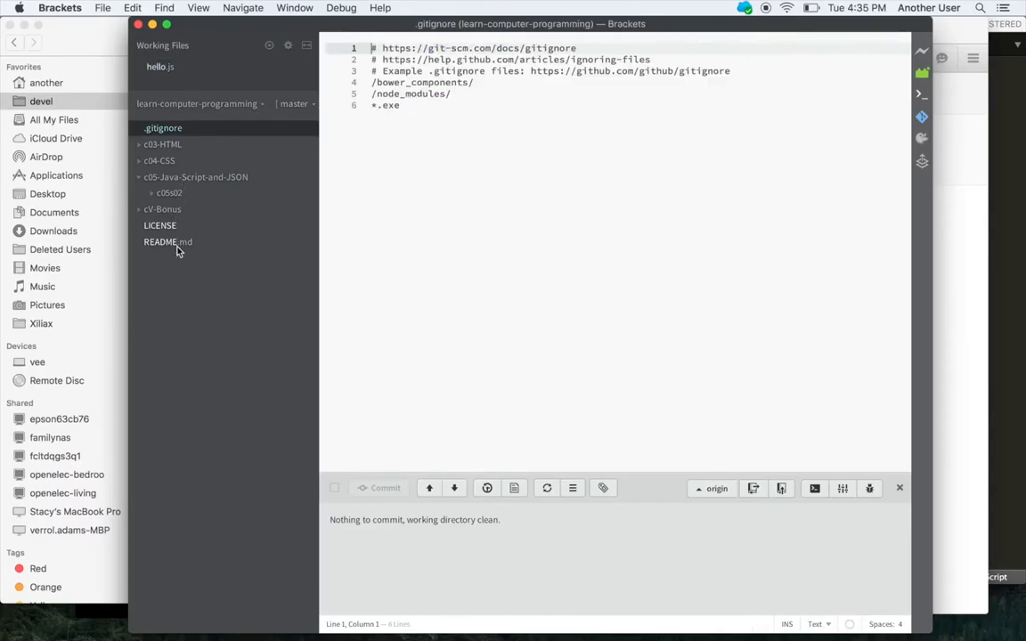
left_click(168, 193)
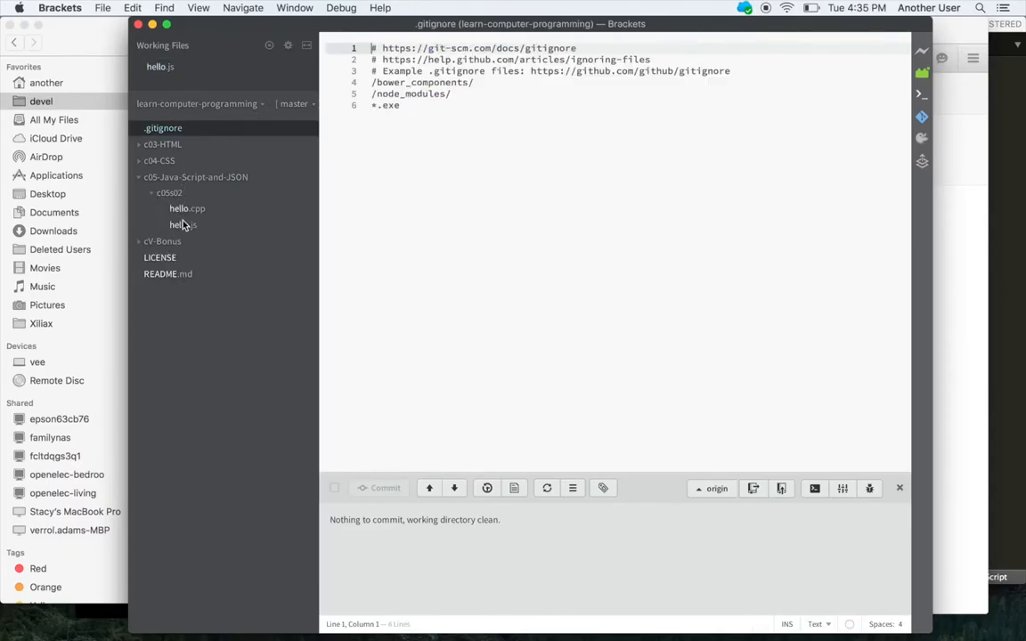
left_click(182, 224)
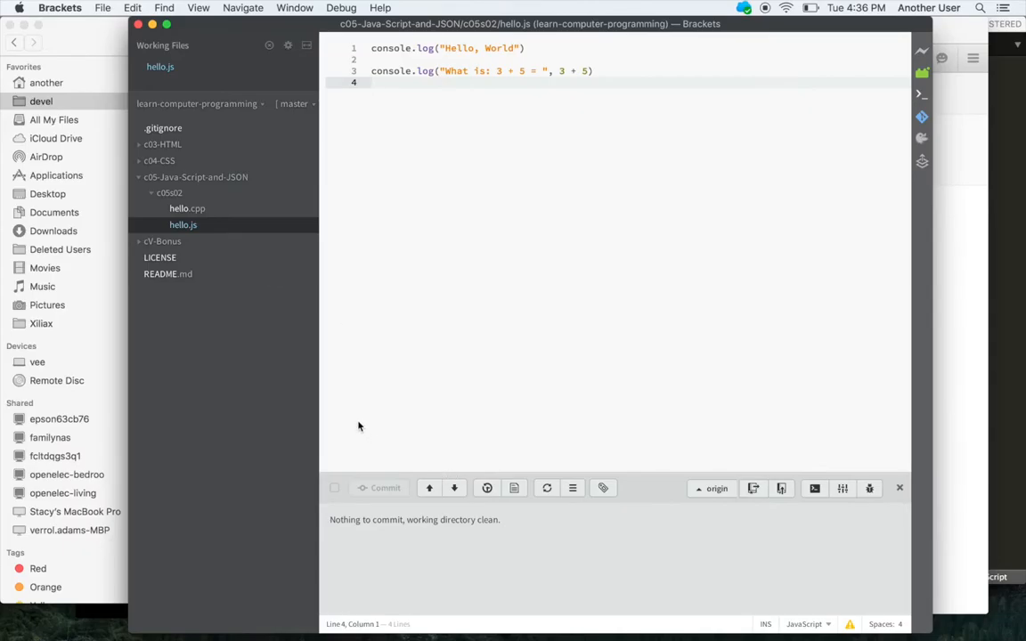
mouse_move(548, 421)
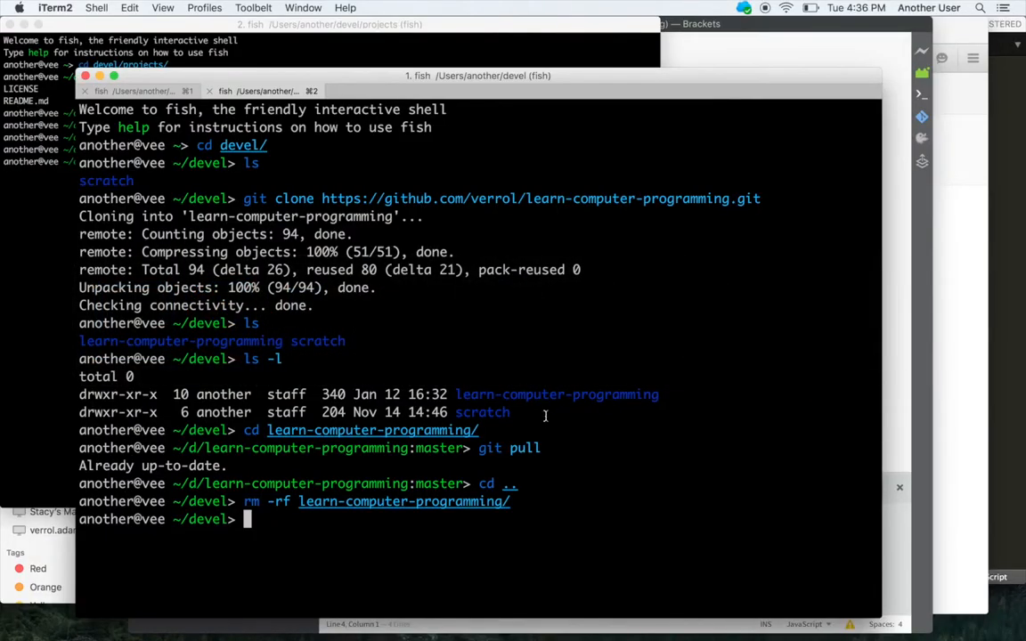
mouse_move(512, 377)
type("cd learn-computer-programming/")
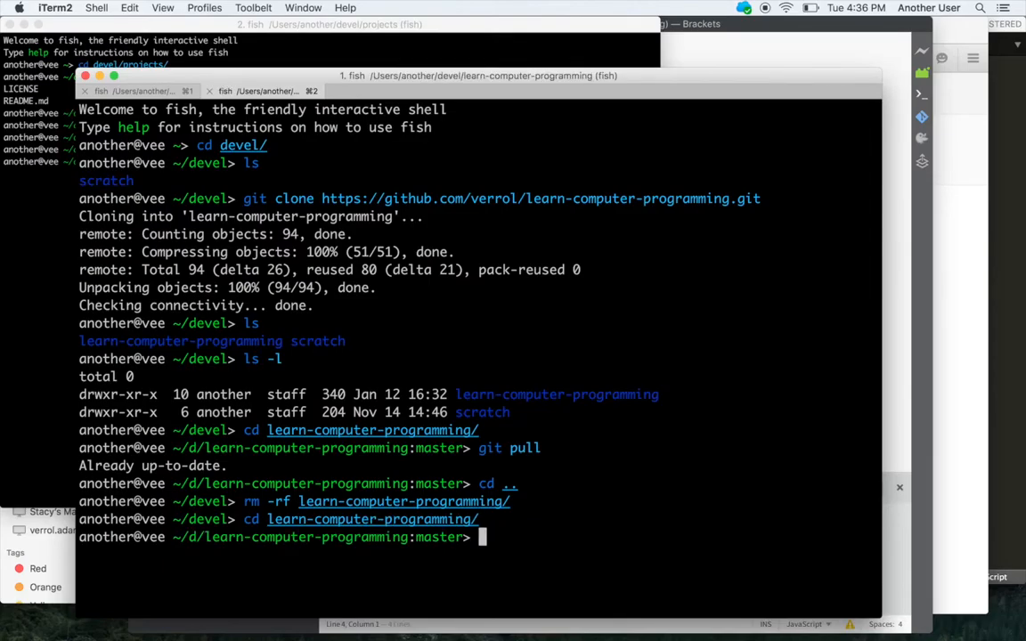
Run git log in iTerm2 to list the repository's commit history
type("git log")
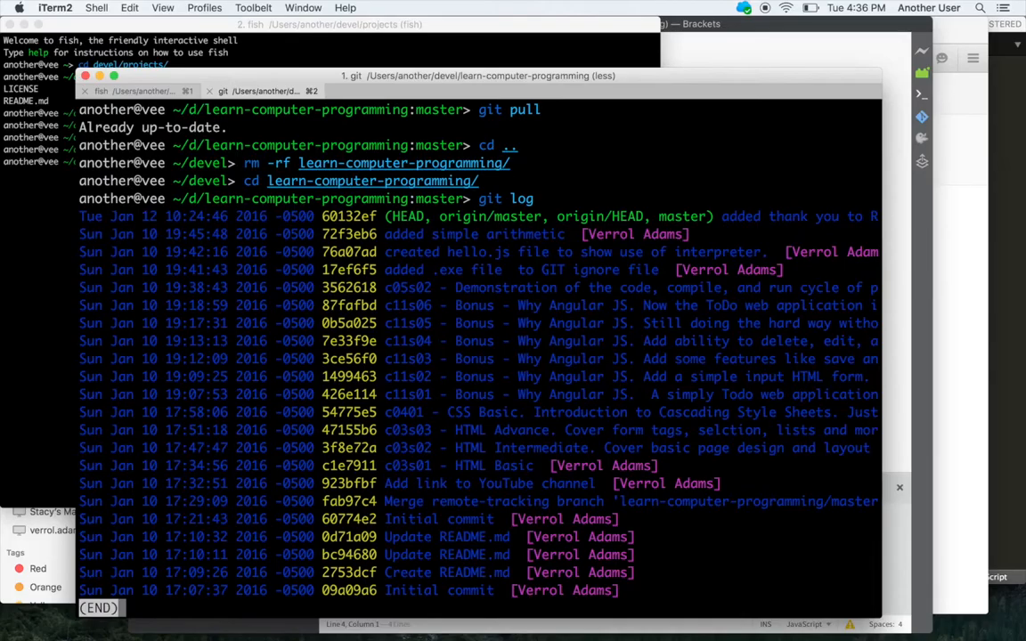
key("q")
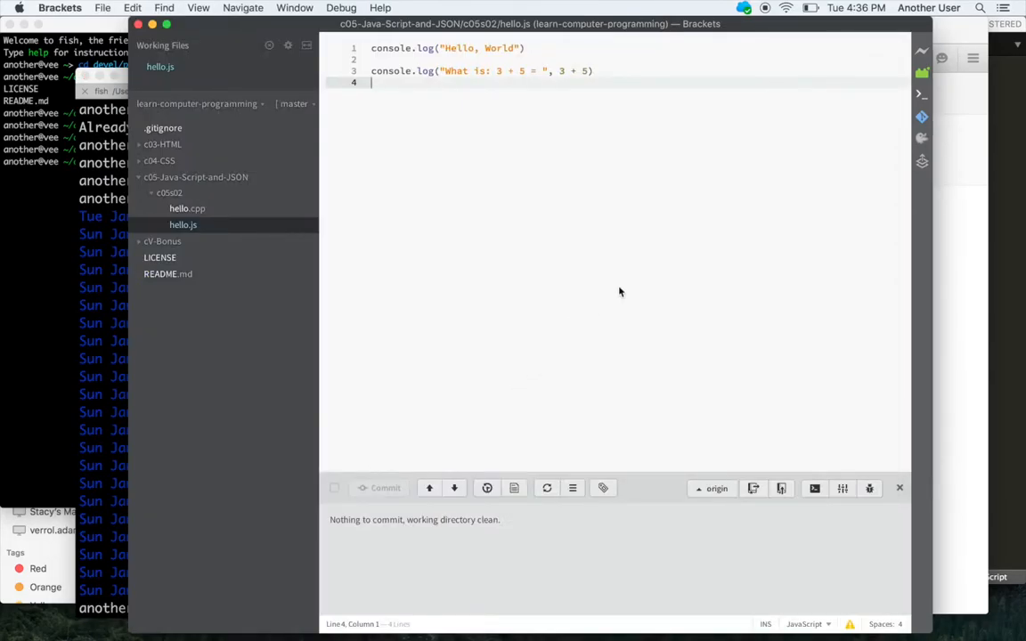
mouse_move(763, 280)
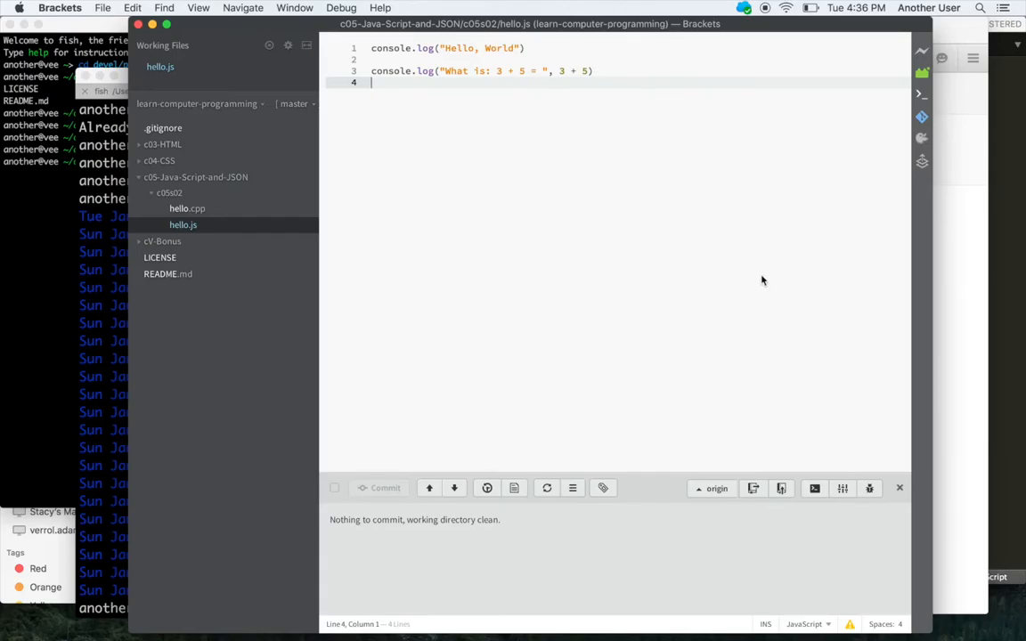
mouse_move(797, 220)
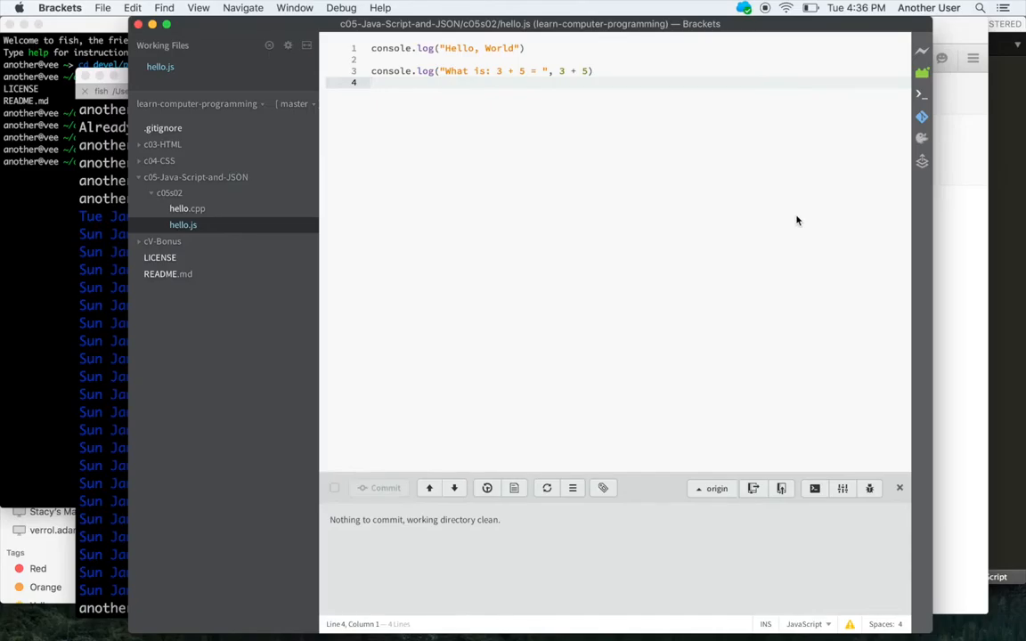
mouse_move(783, 151)
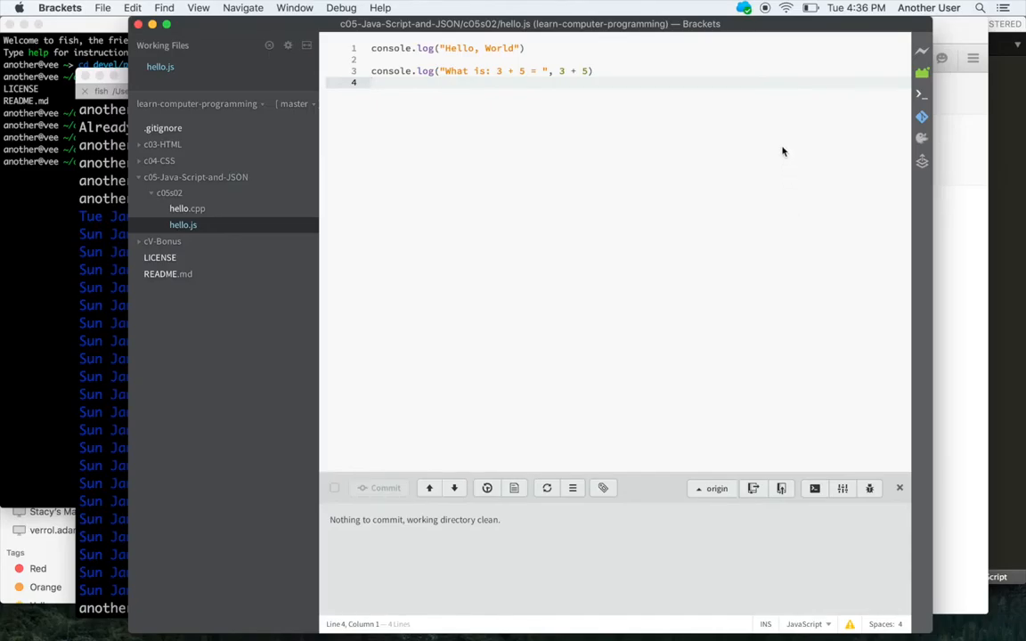
mouse_move(771, 31)
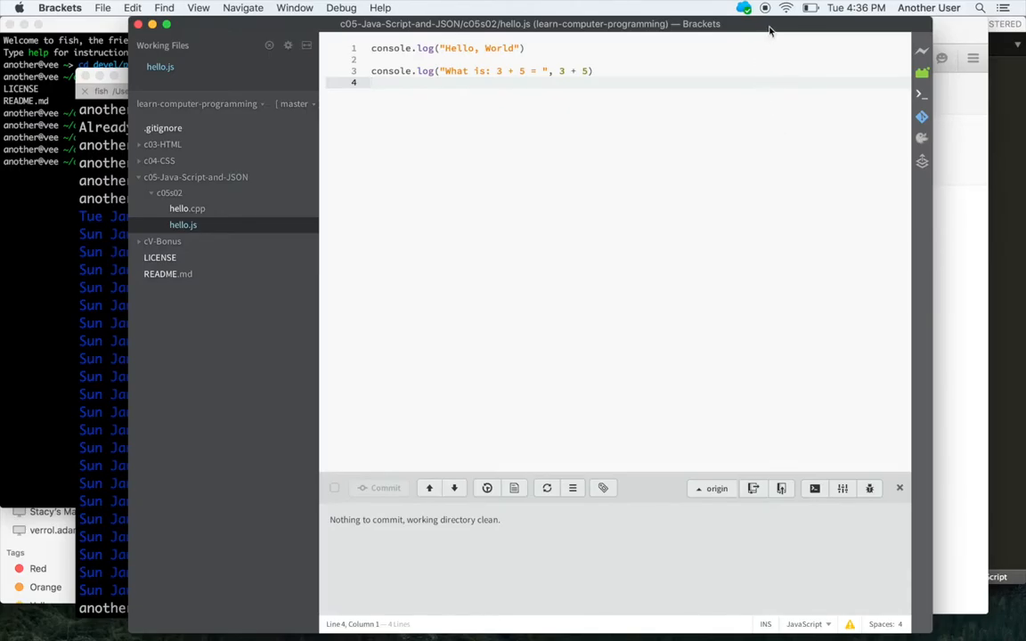